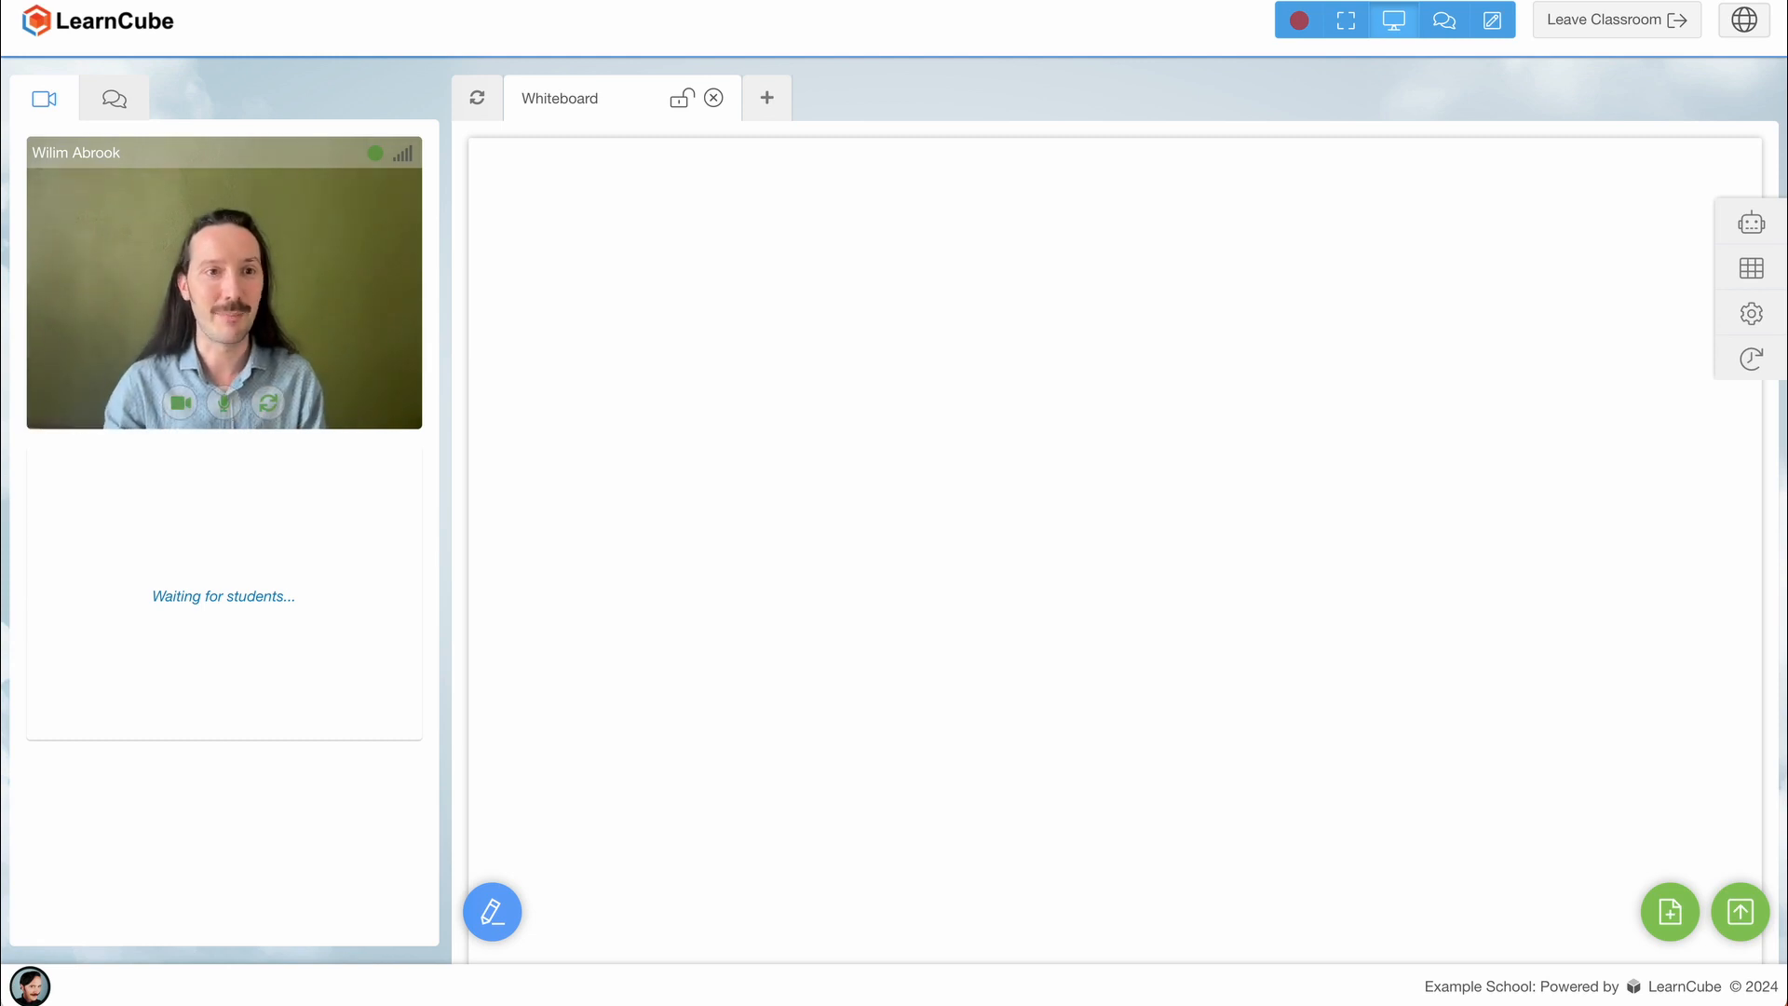
pyautogui.moveTo(270, 405)
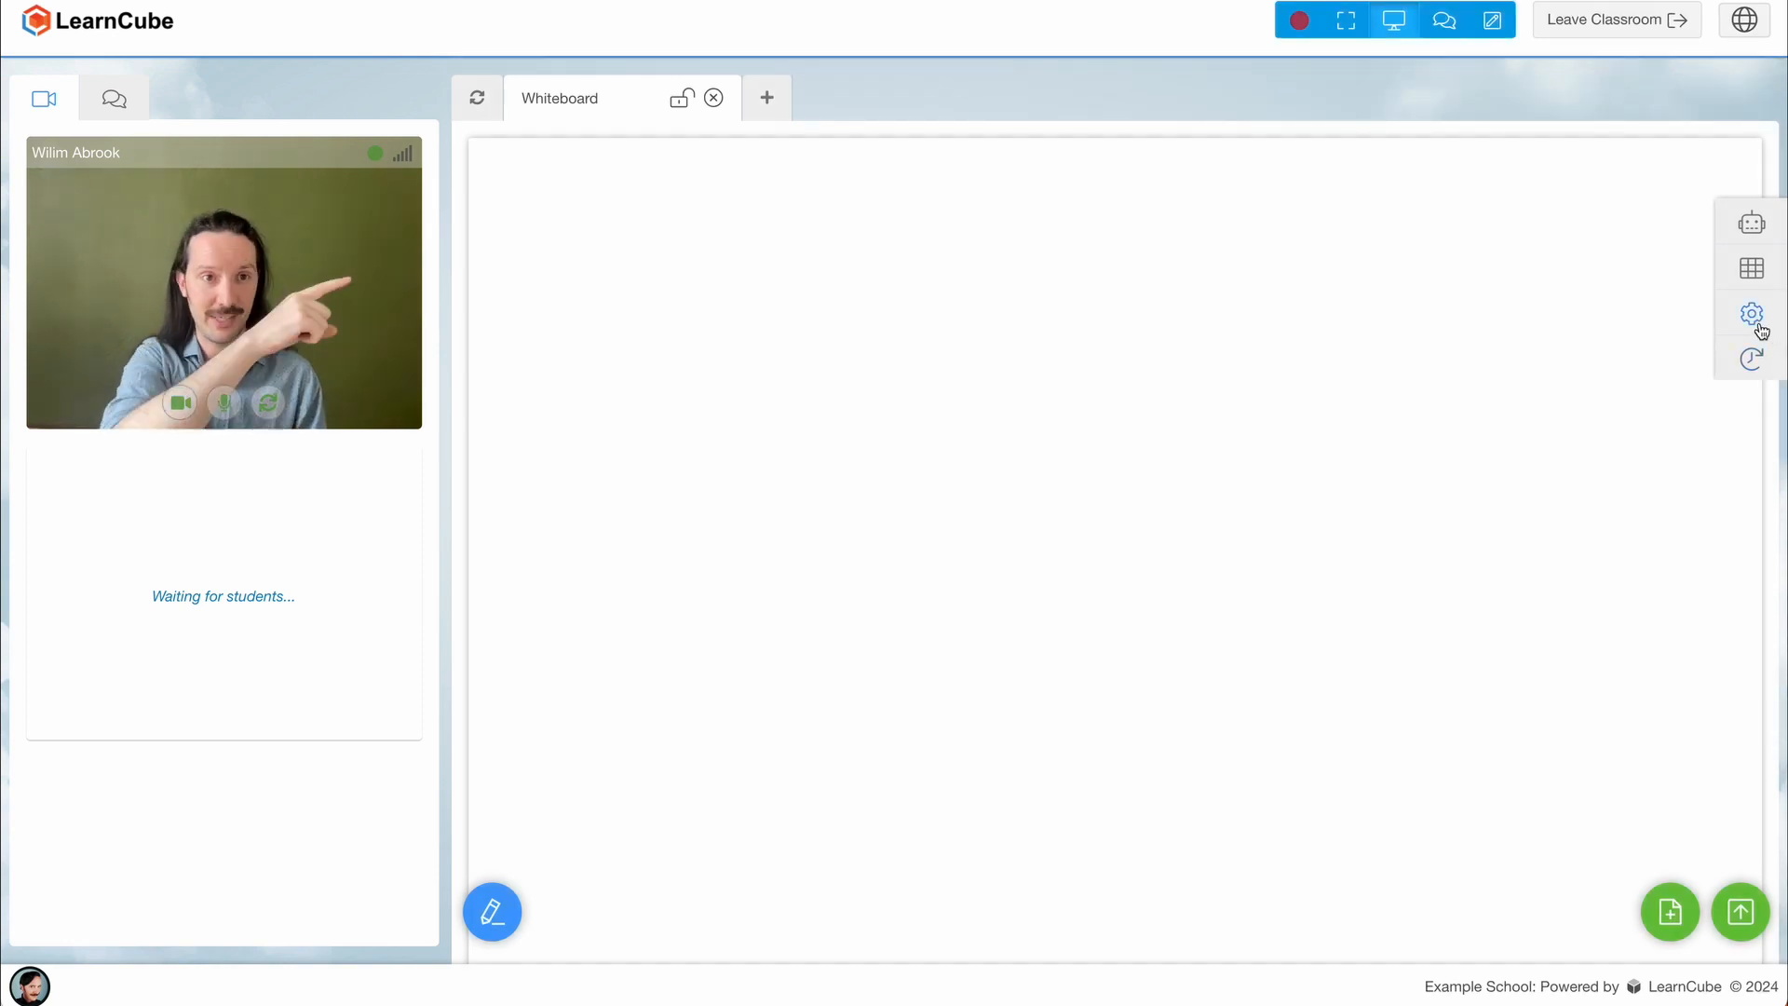
# Restart the equipment check from the classroom settings
pyautogui.click(1752, 313)
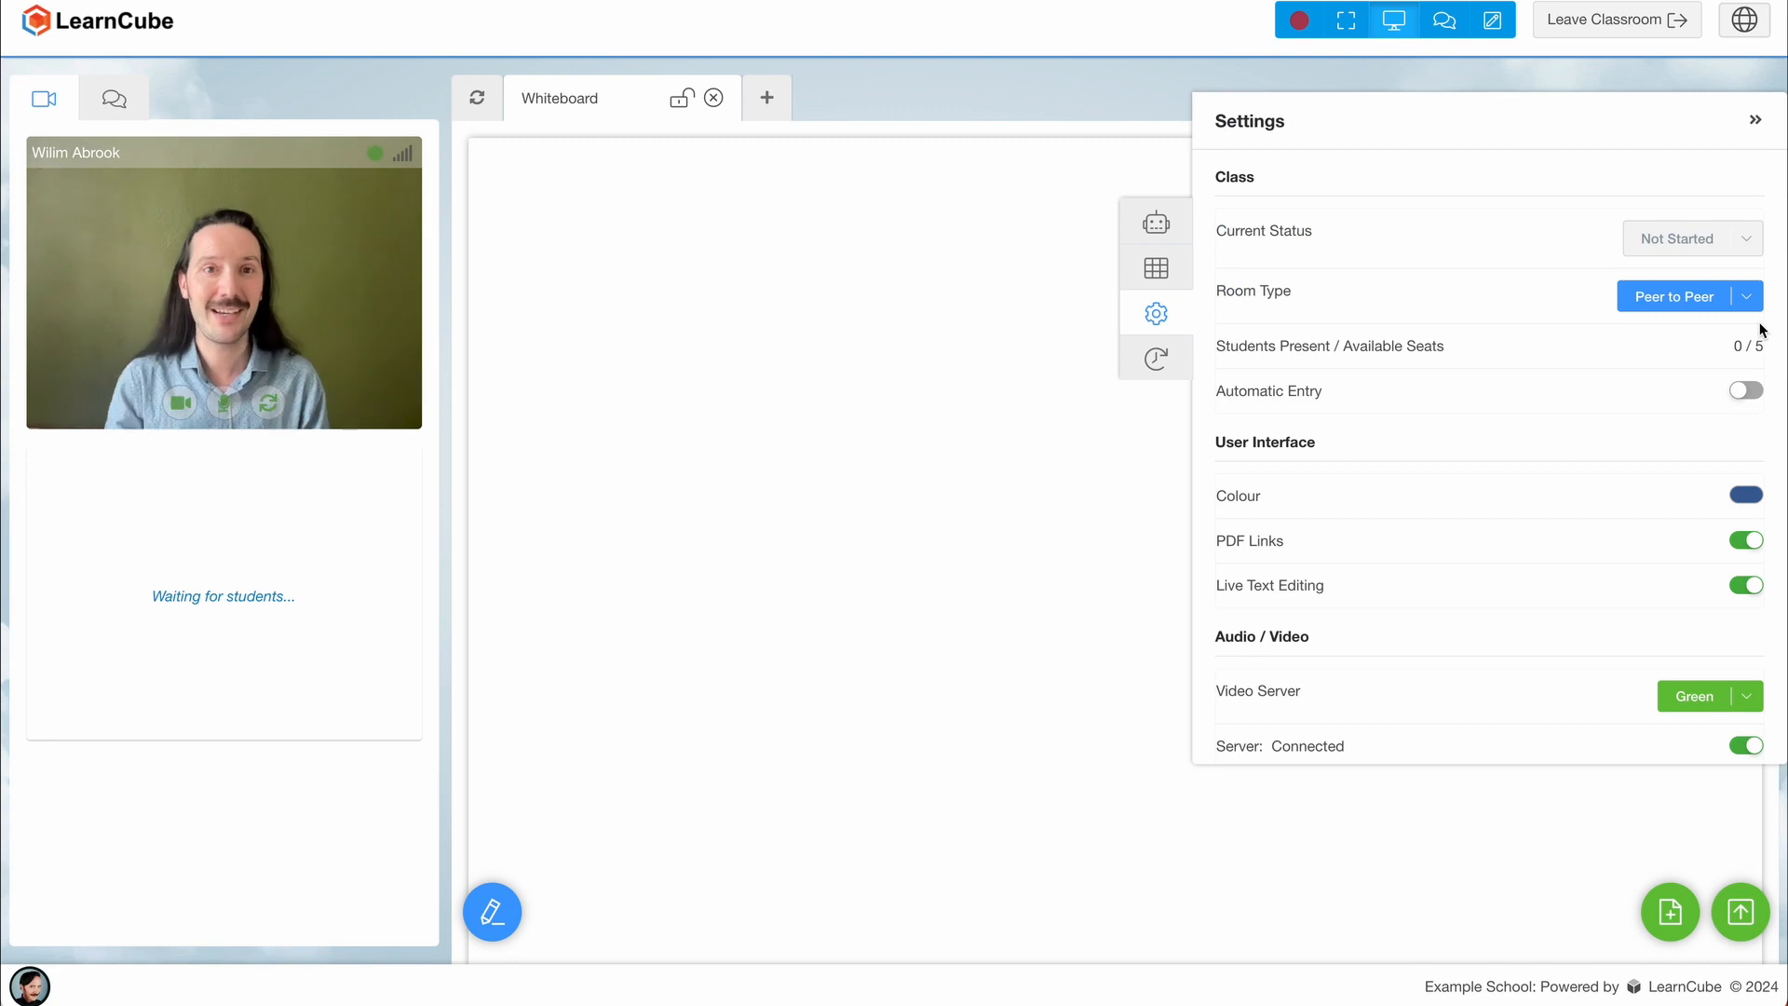
pyautogui.scroll(-3)
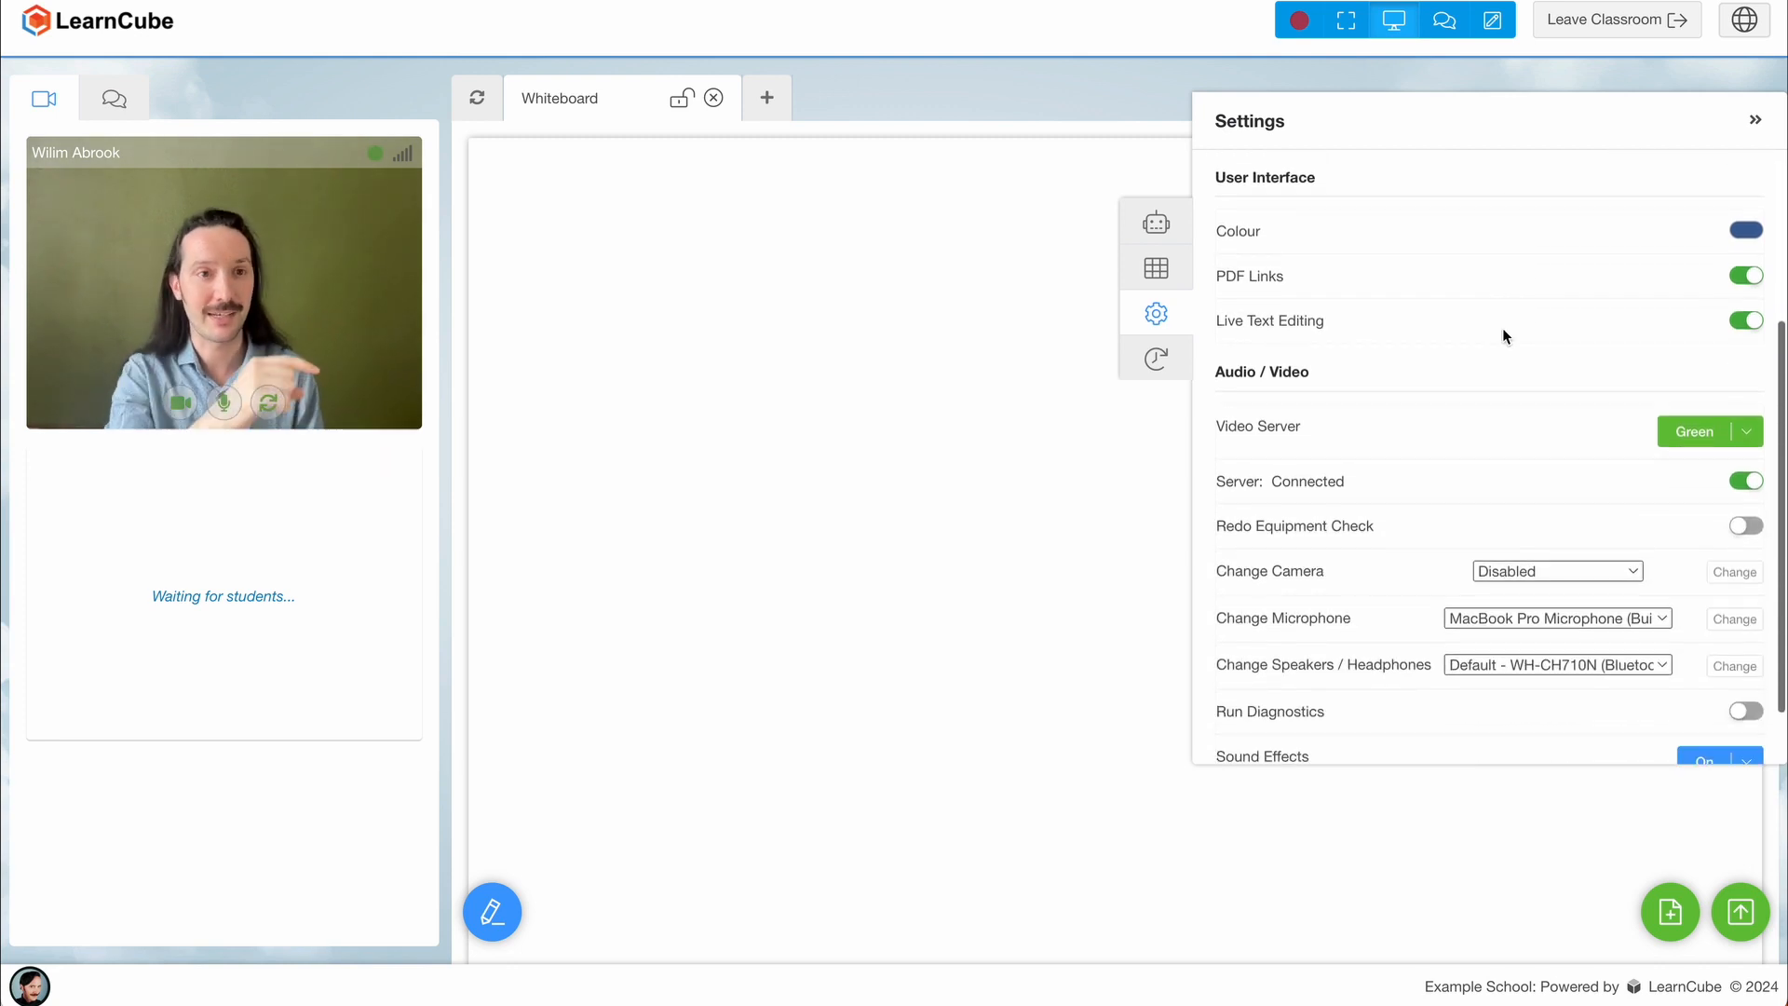
pyautogui.click(1743, 525)
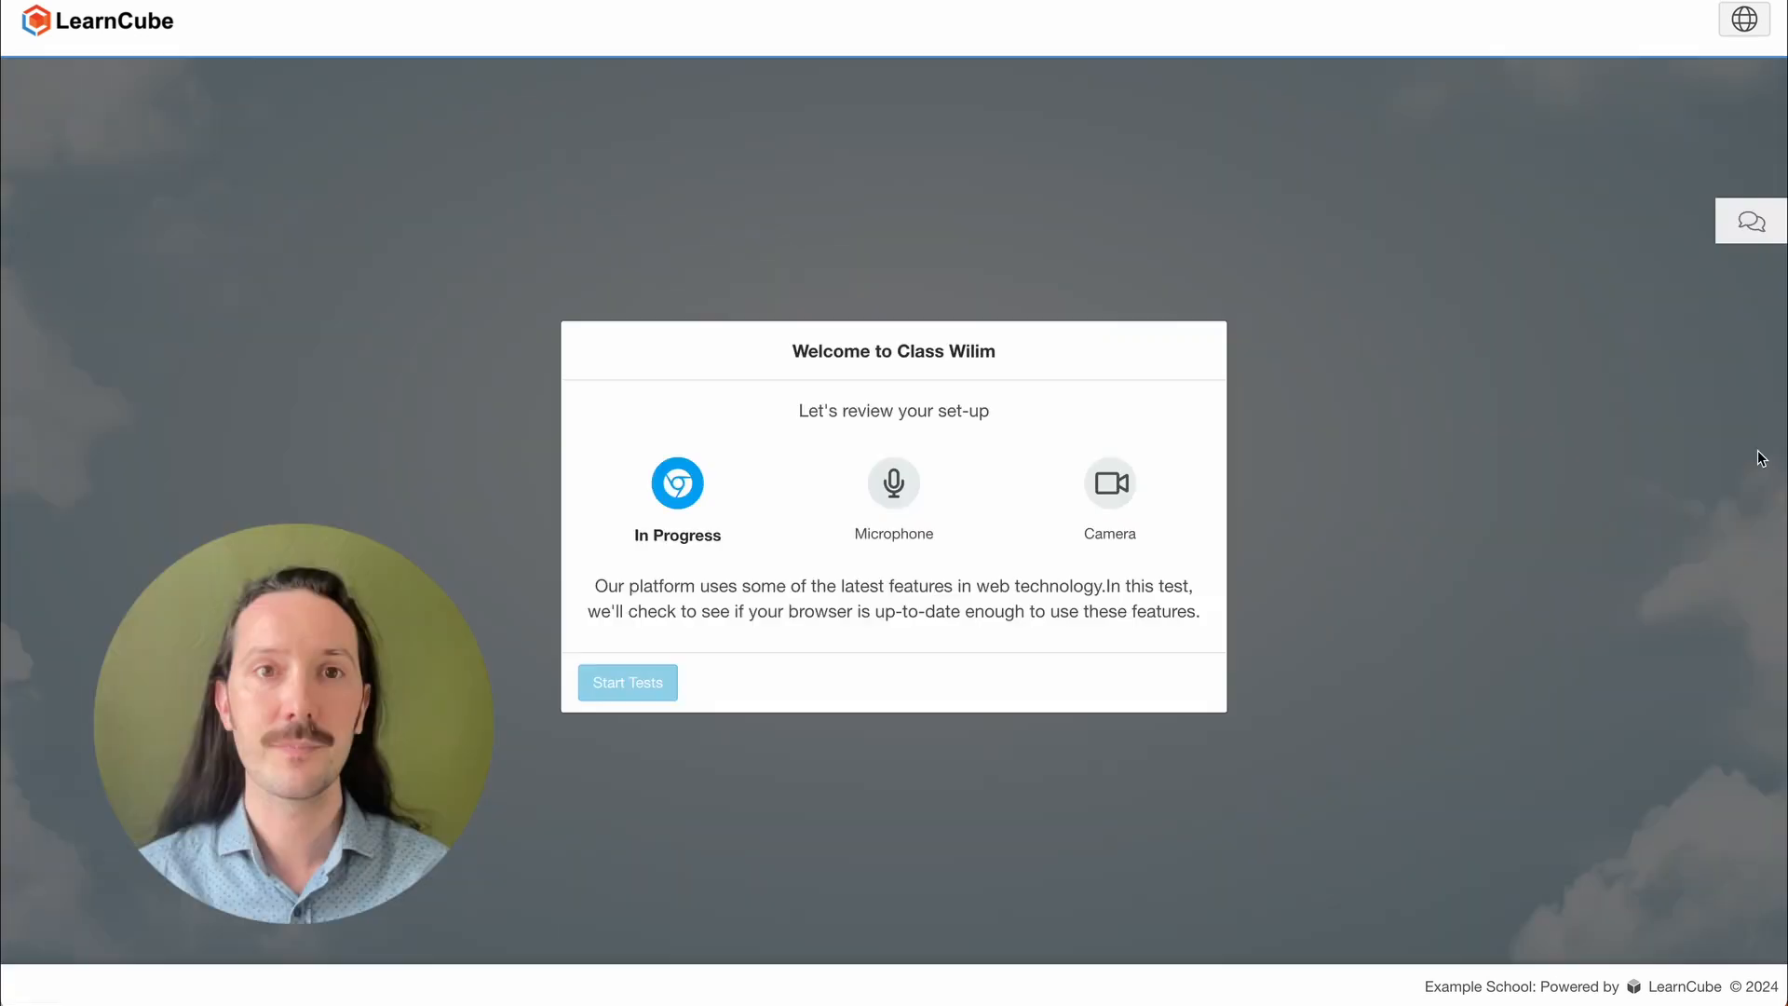
# Pass the set-up tests, joining audio-only and confirming the microphone level and test bell
pyautogui.click(626, 682)
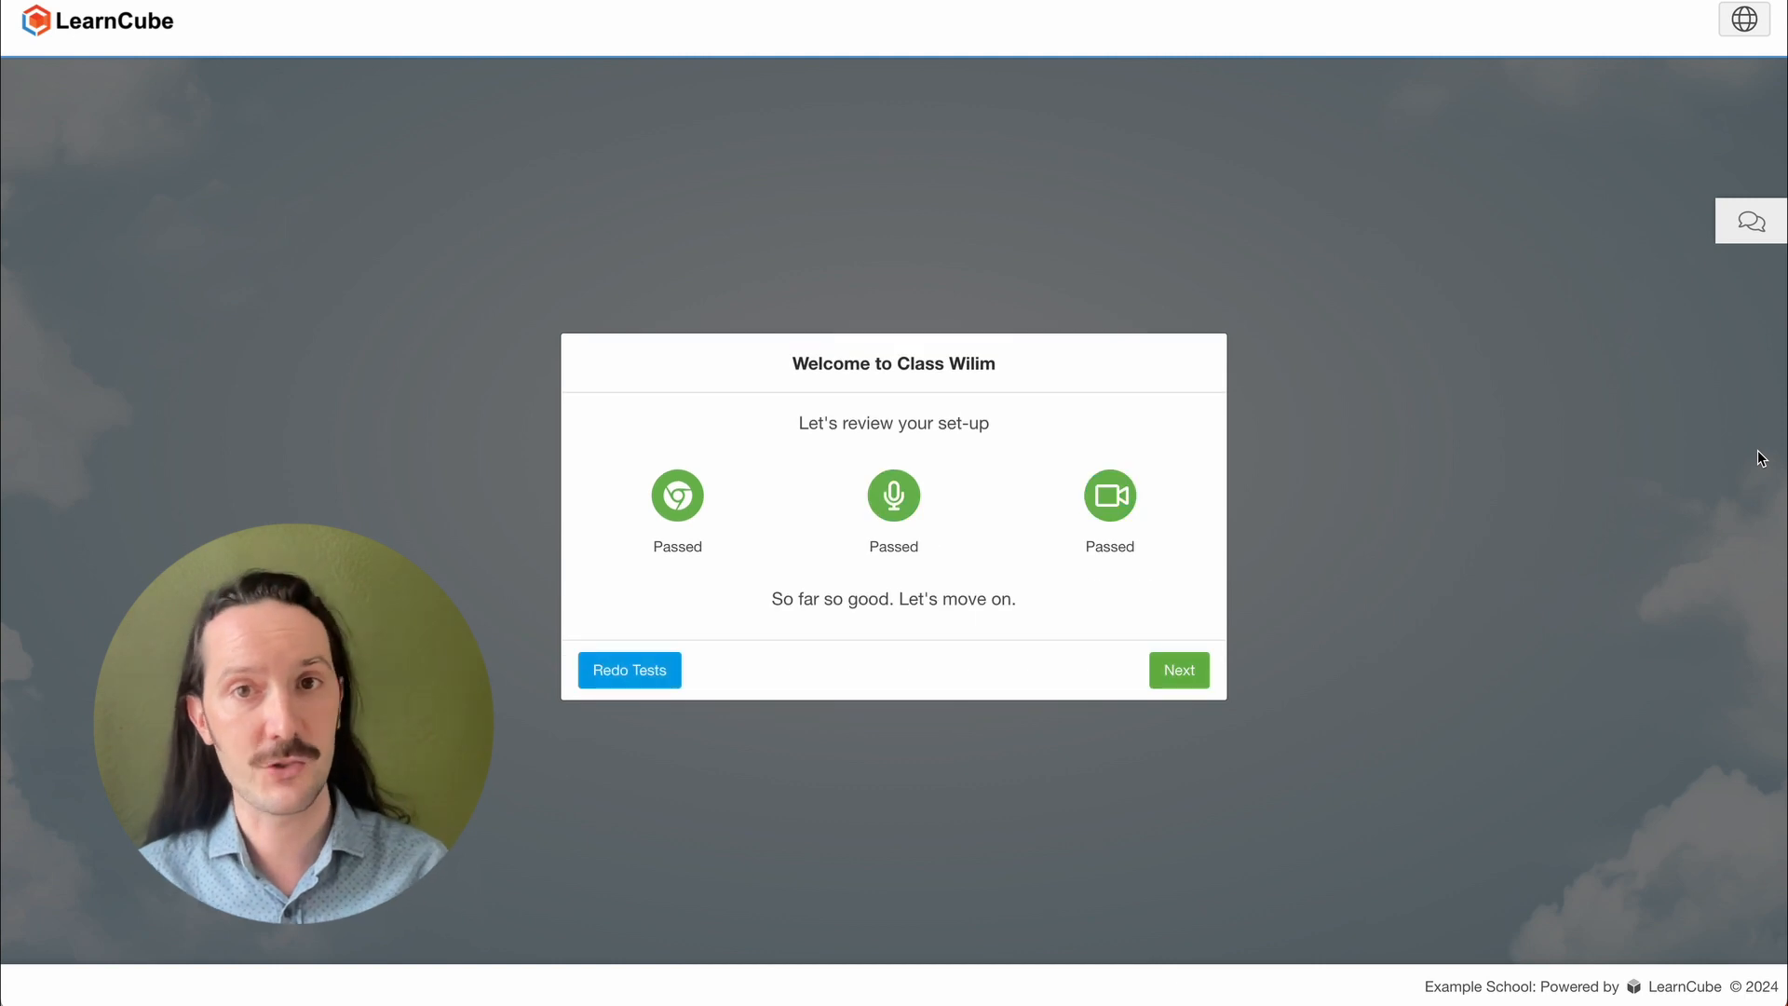
pyautogui.click(1177, 669)
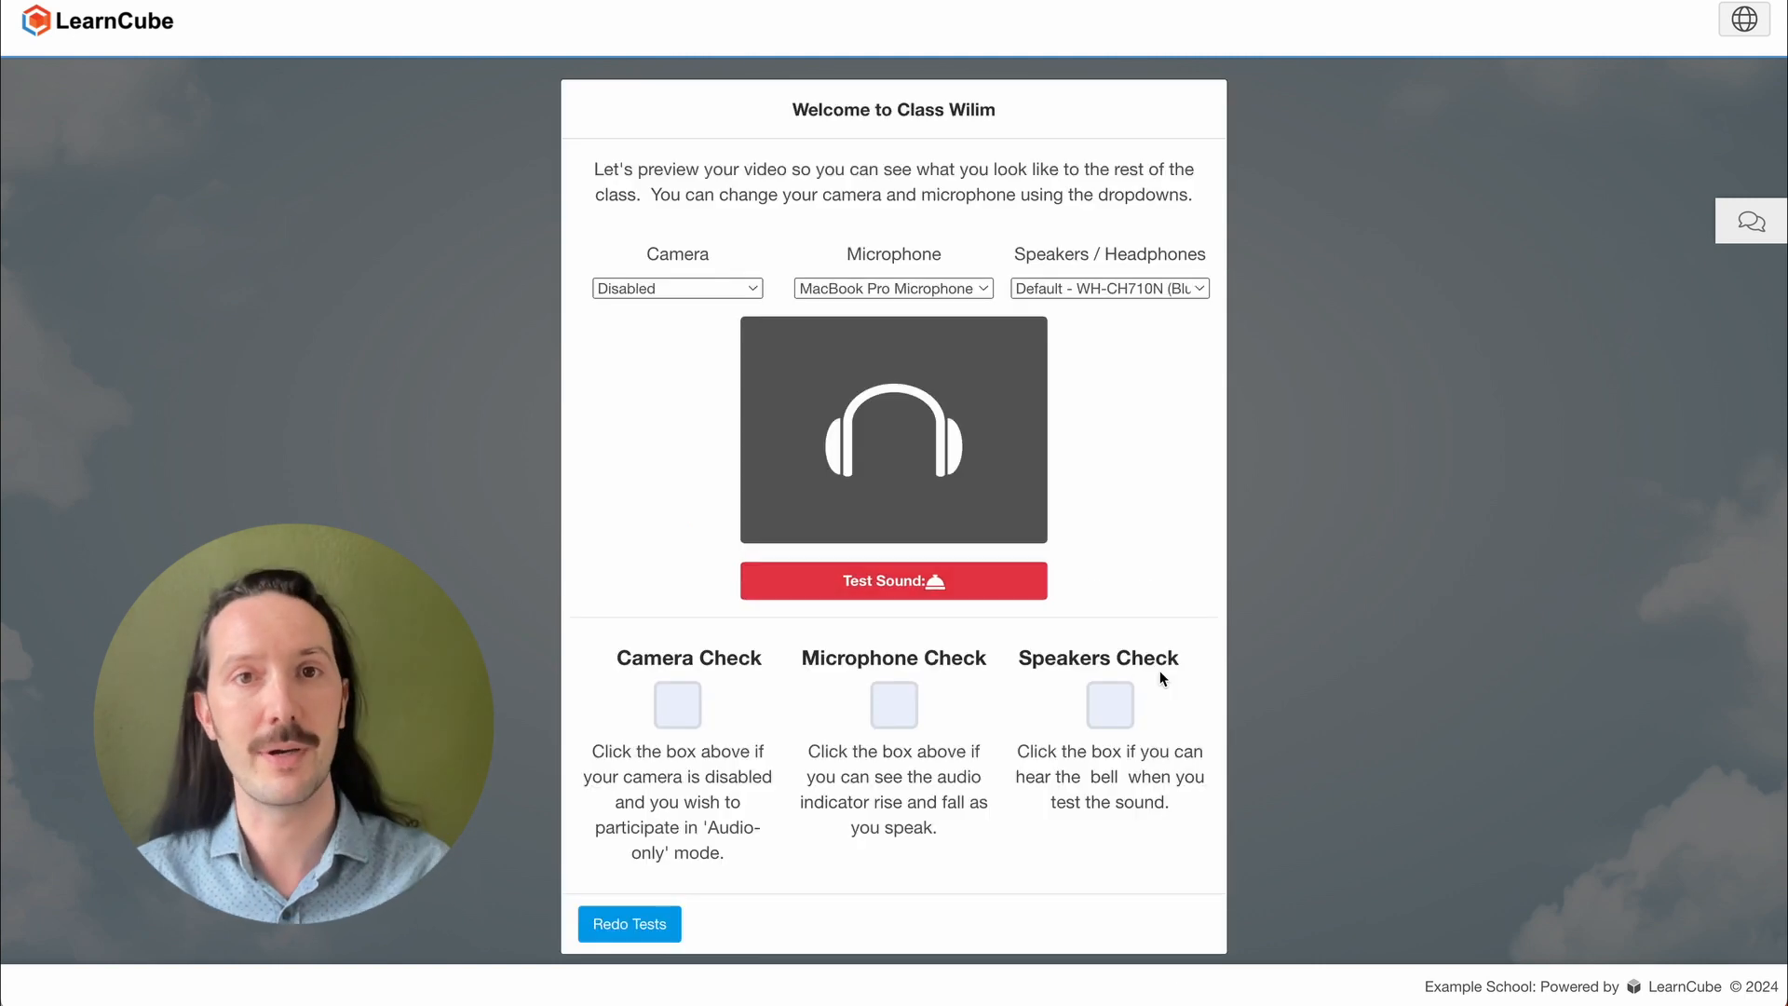
pyautogui.click(676, 704)
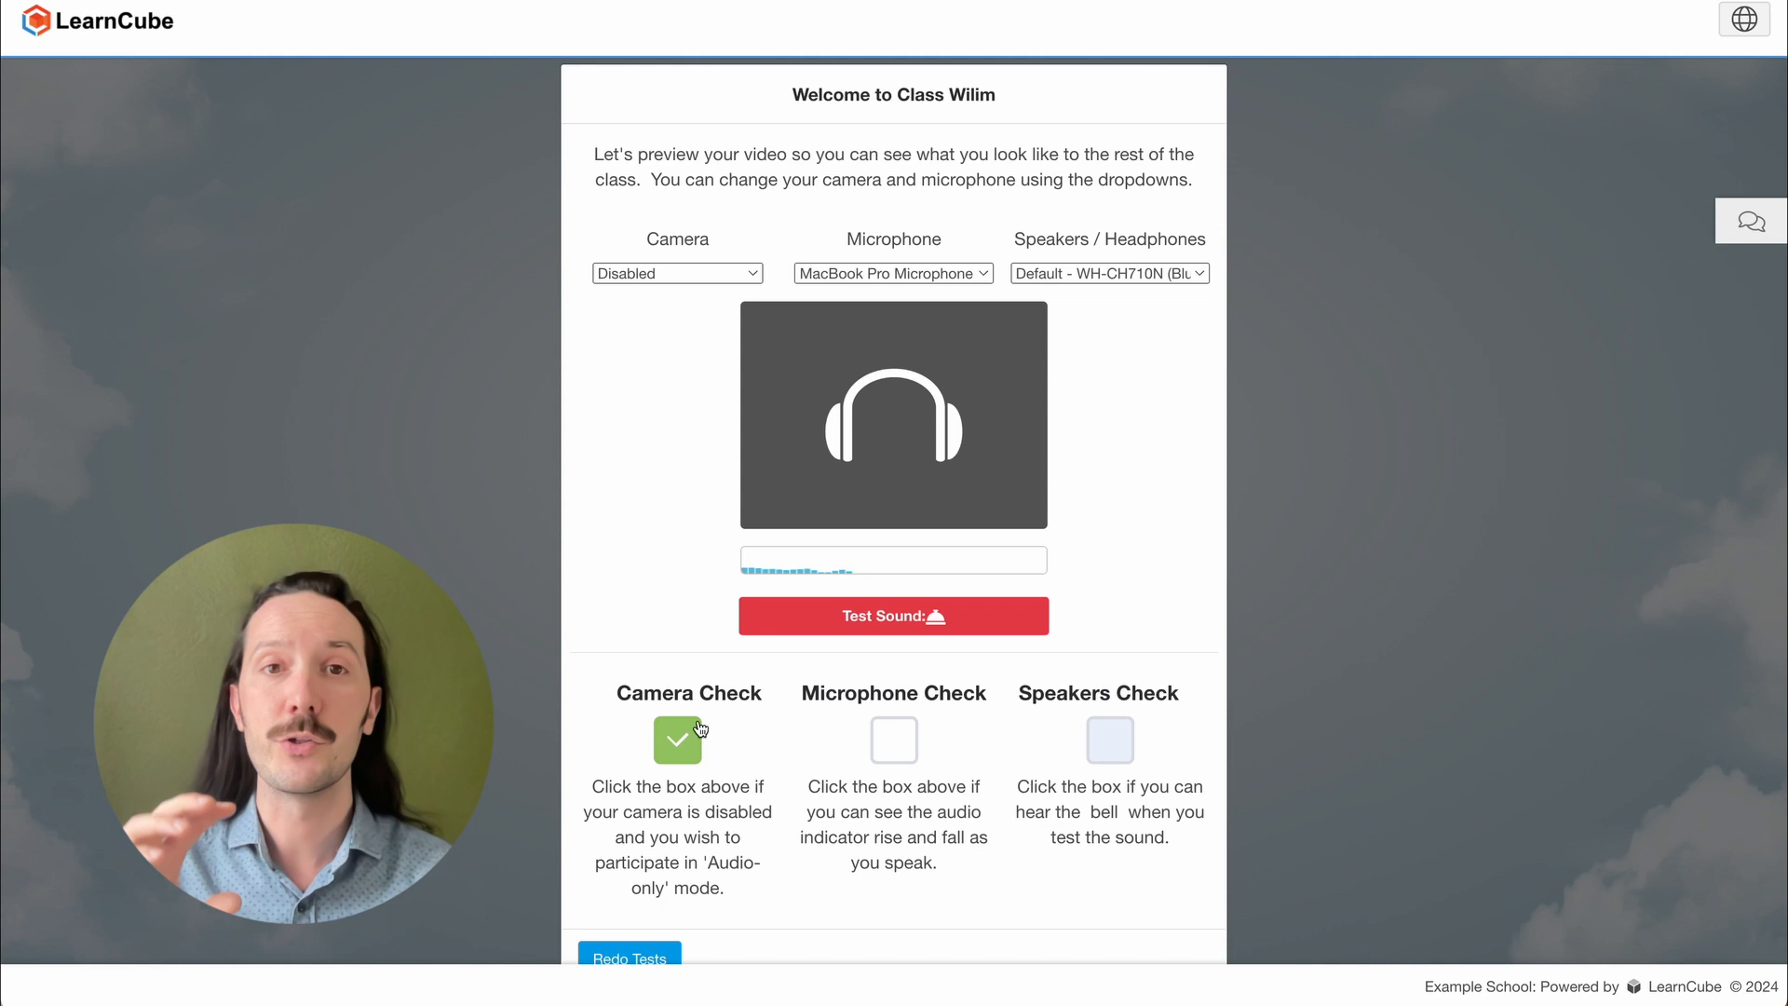
pyautogui.click(893, 739)
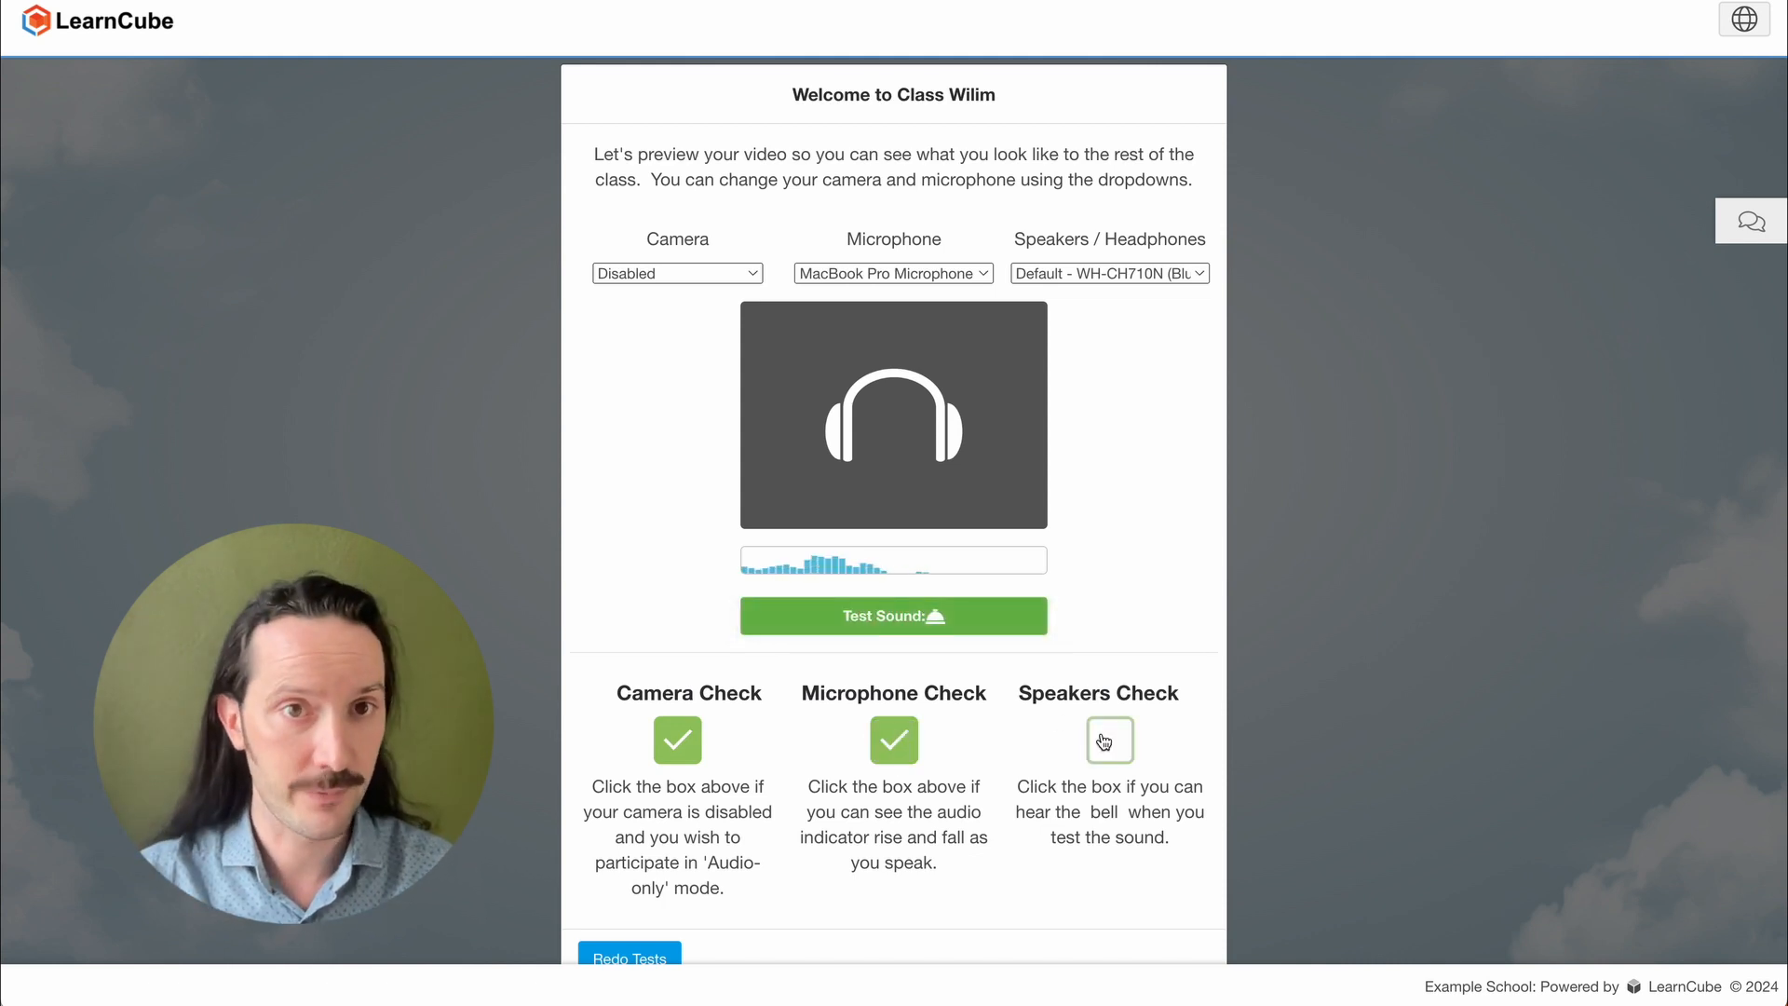
pyautogui.click(1108, 740)
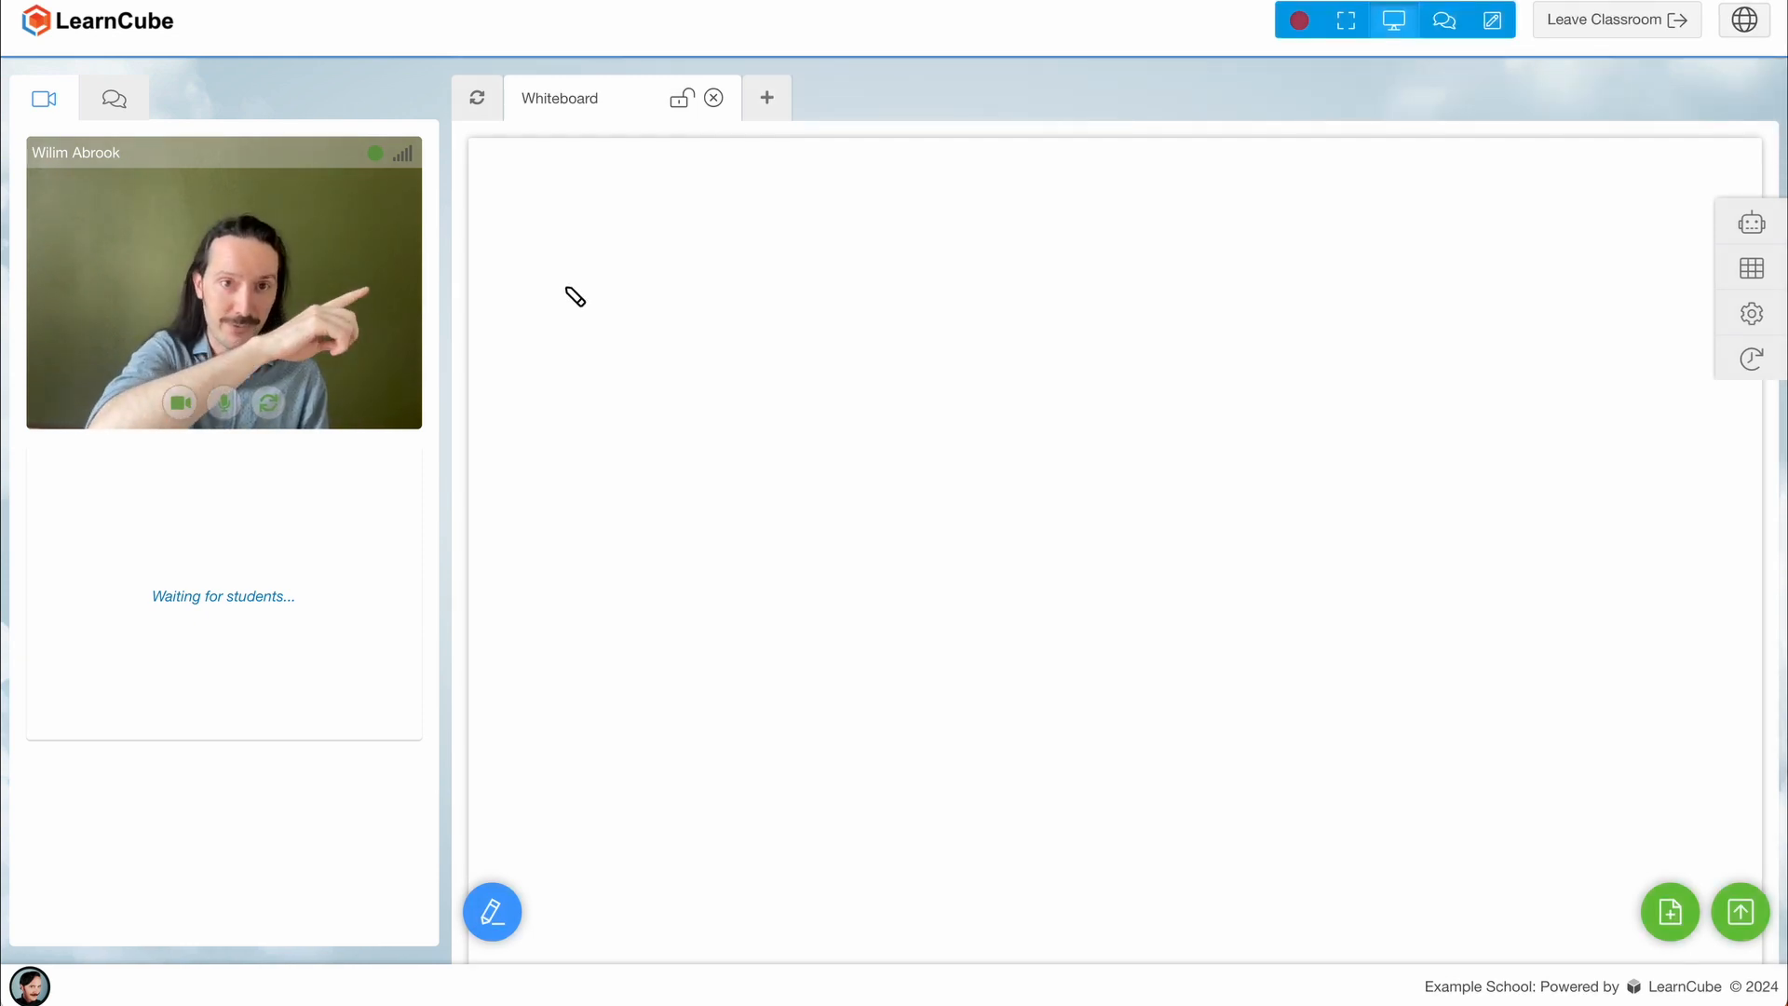
# Draw a curved arrow across the whiteboard and add the note 'then choose "Redo Equipment Check"'
pyautogui.moveTo(567, 281); pyautogui.dragTo(1562, 234)
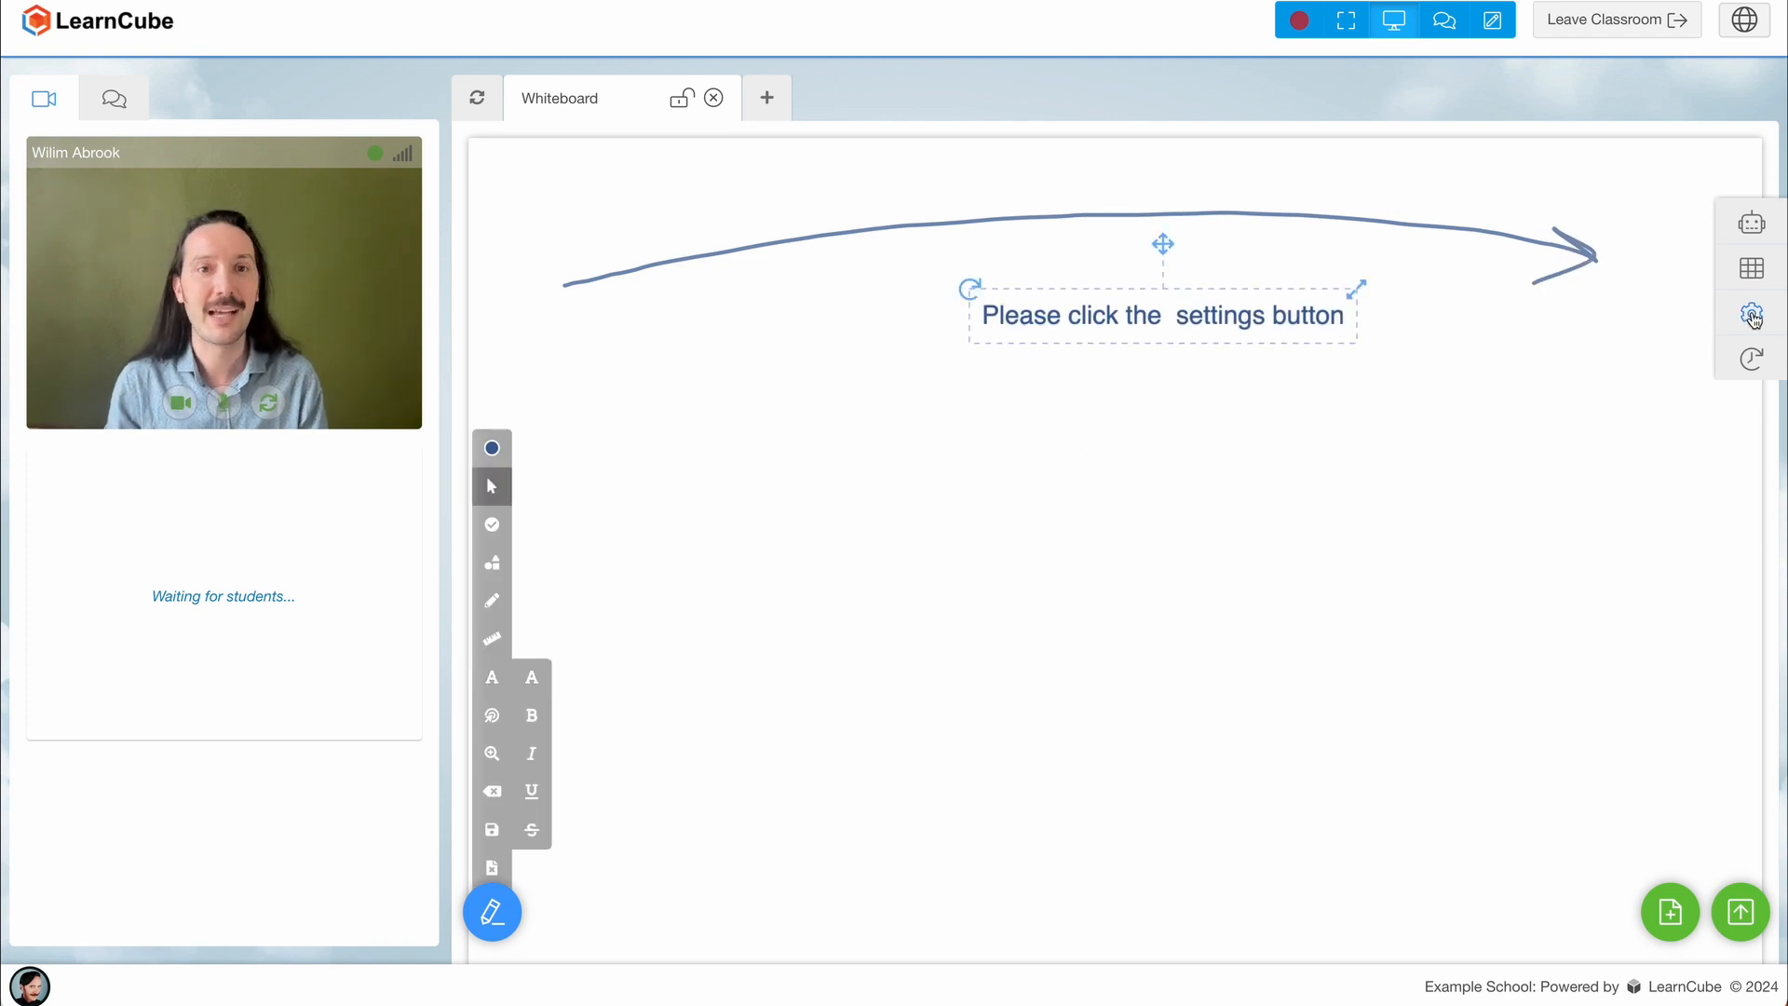
pyautogui.click(1751, 316)
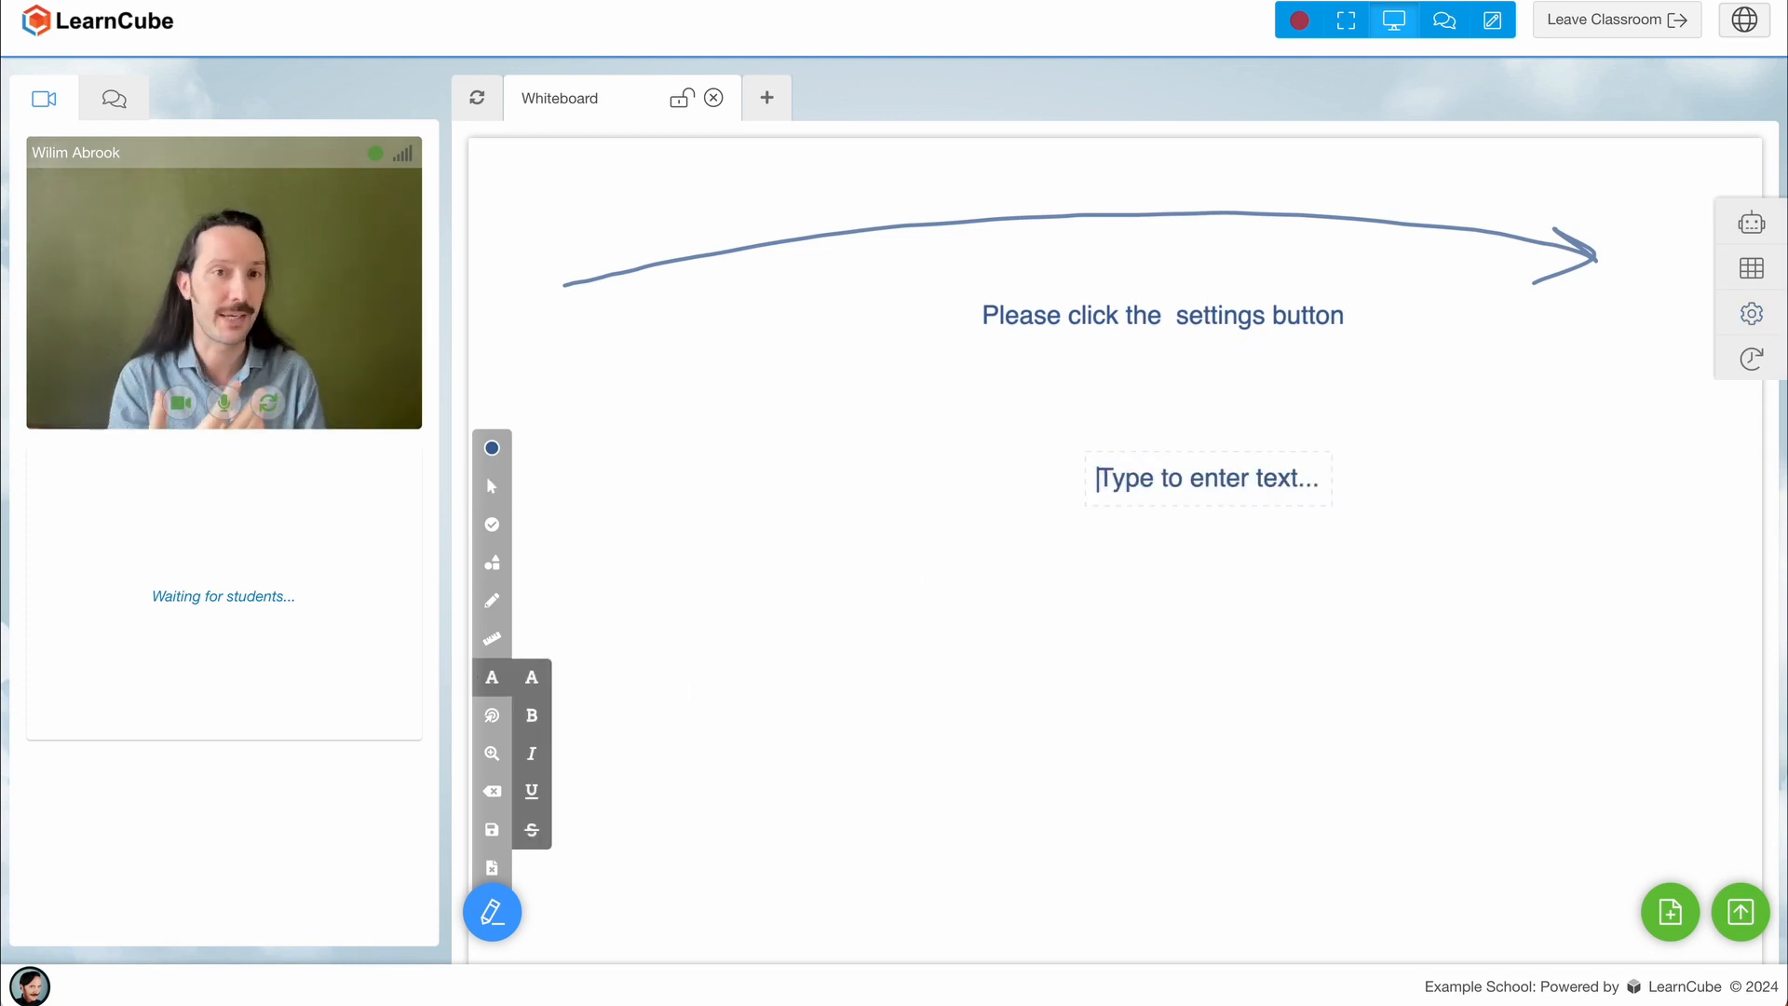
pyautogui.write('then choose')
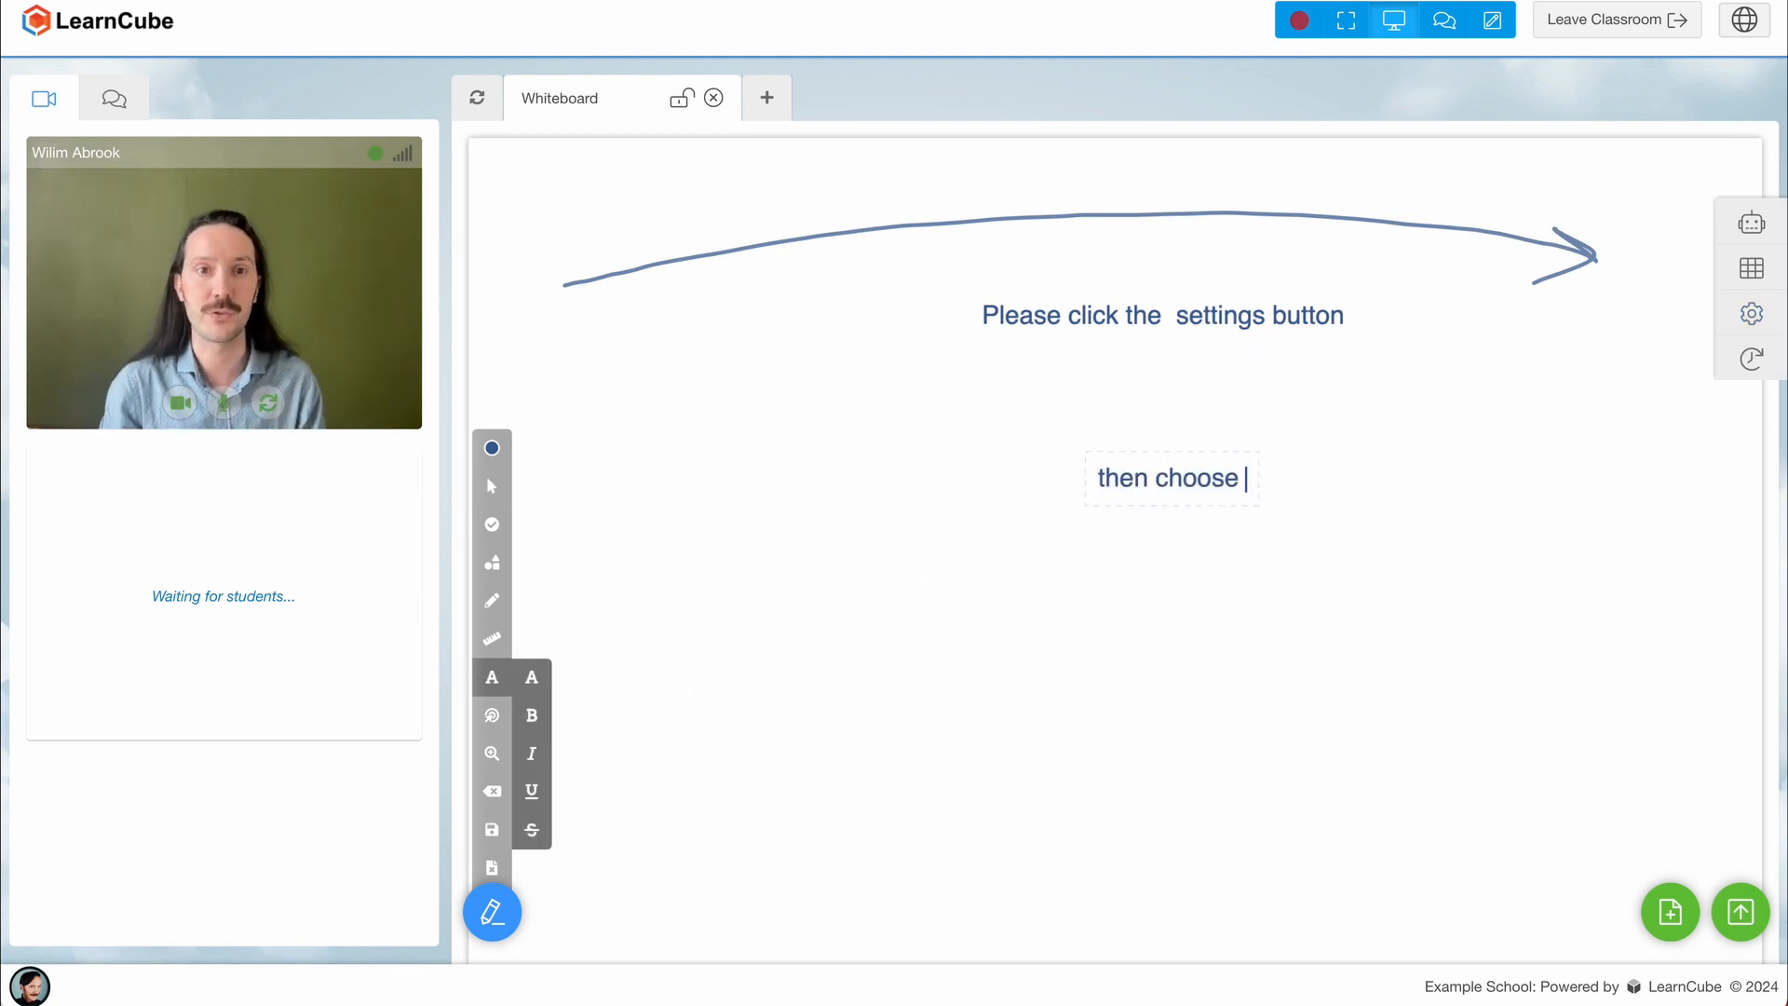
pyautogui.write('"Redo E')
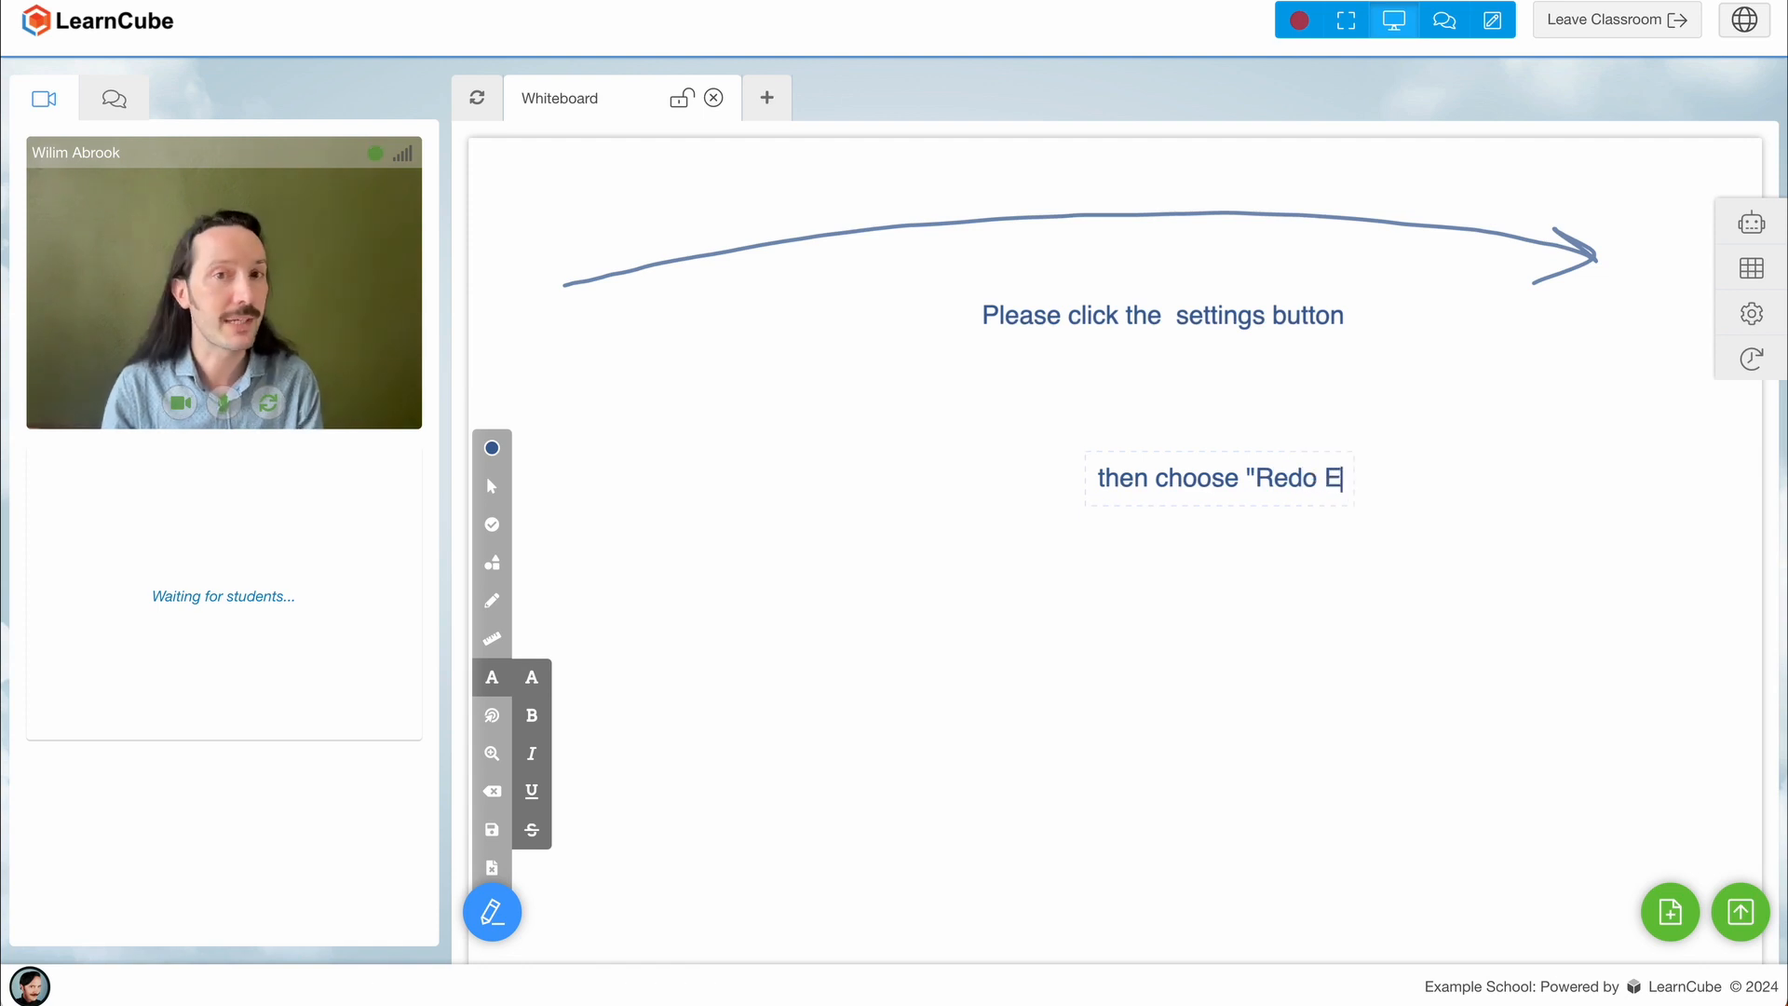
pyautogui.write('quipment Check')
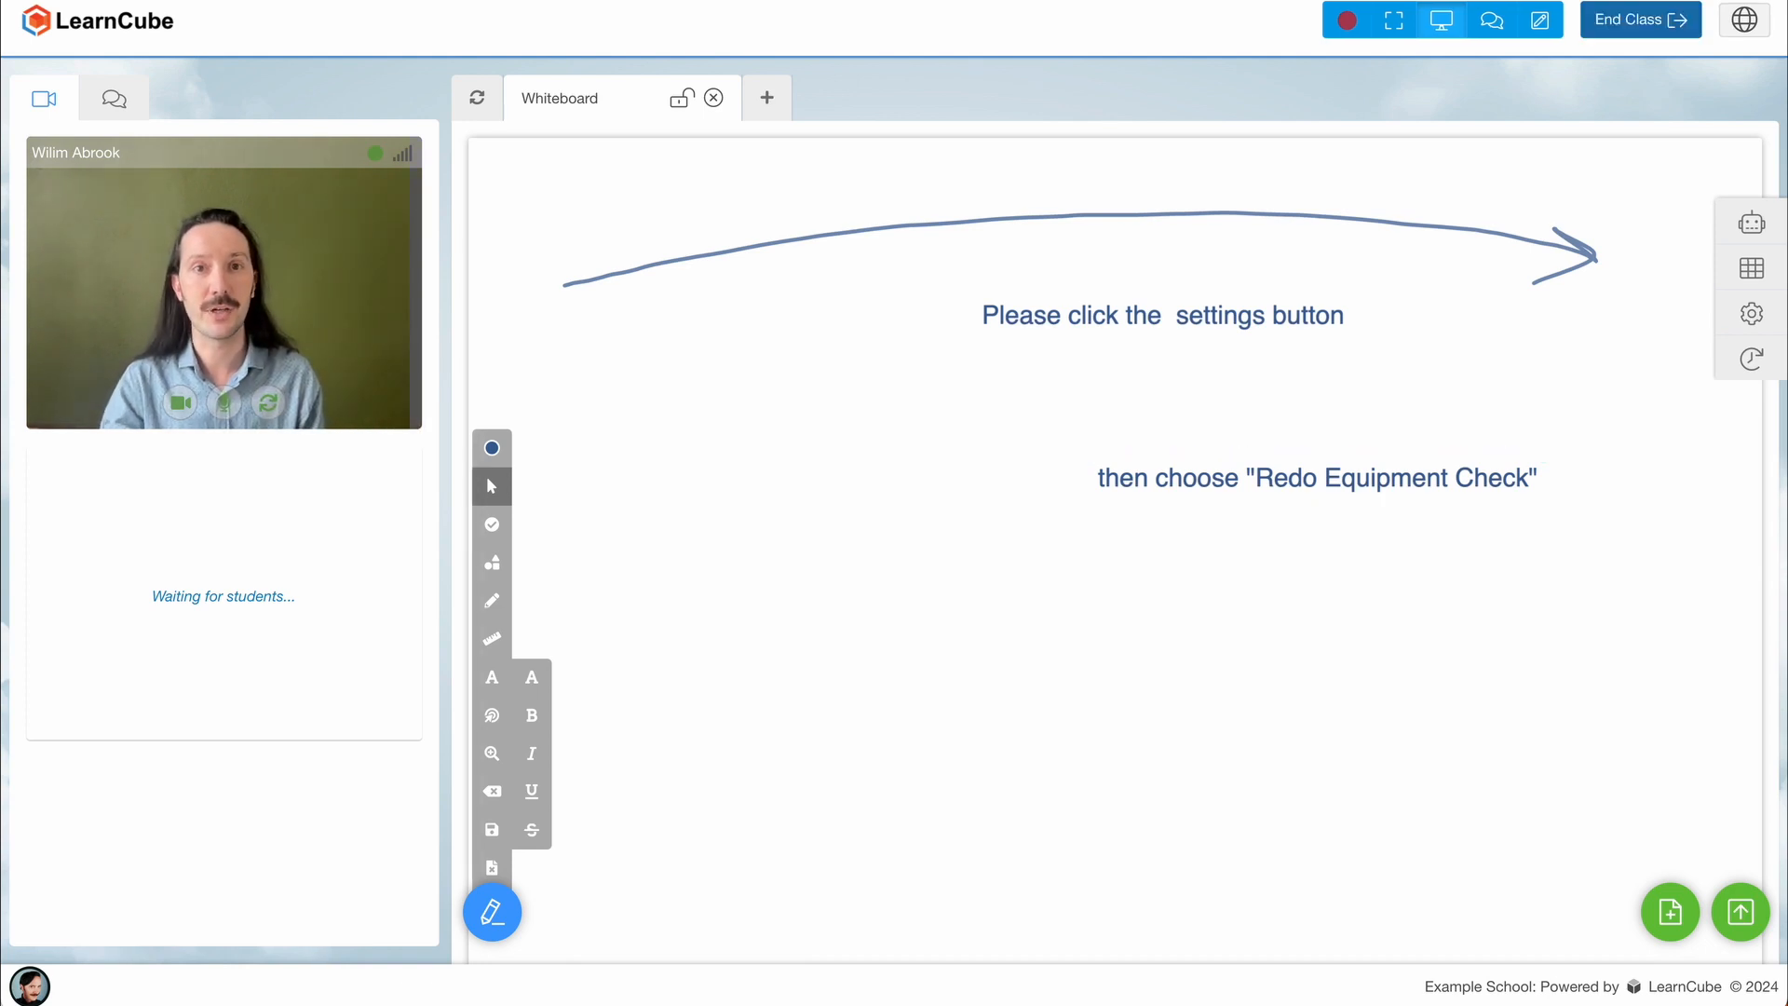
pyautogui.moveTo(475, 97)
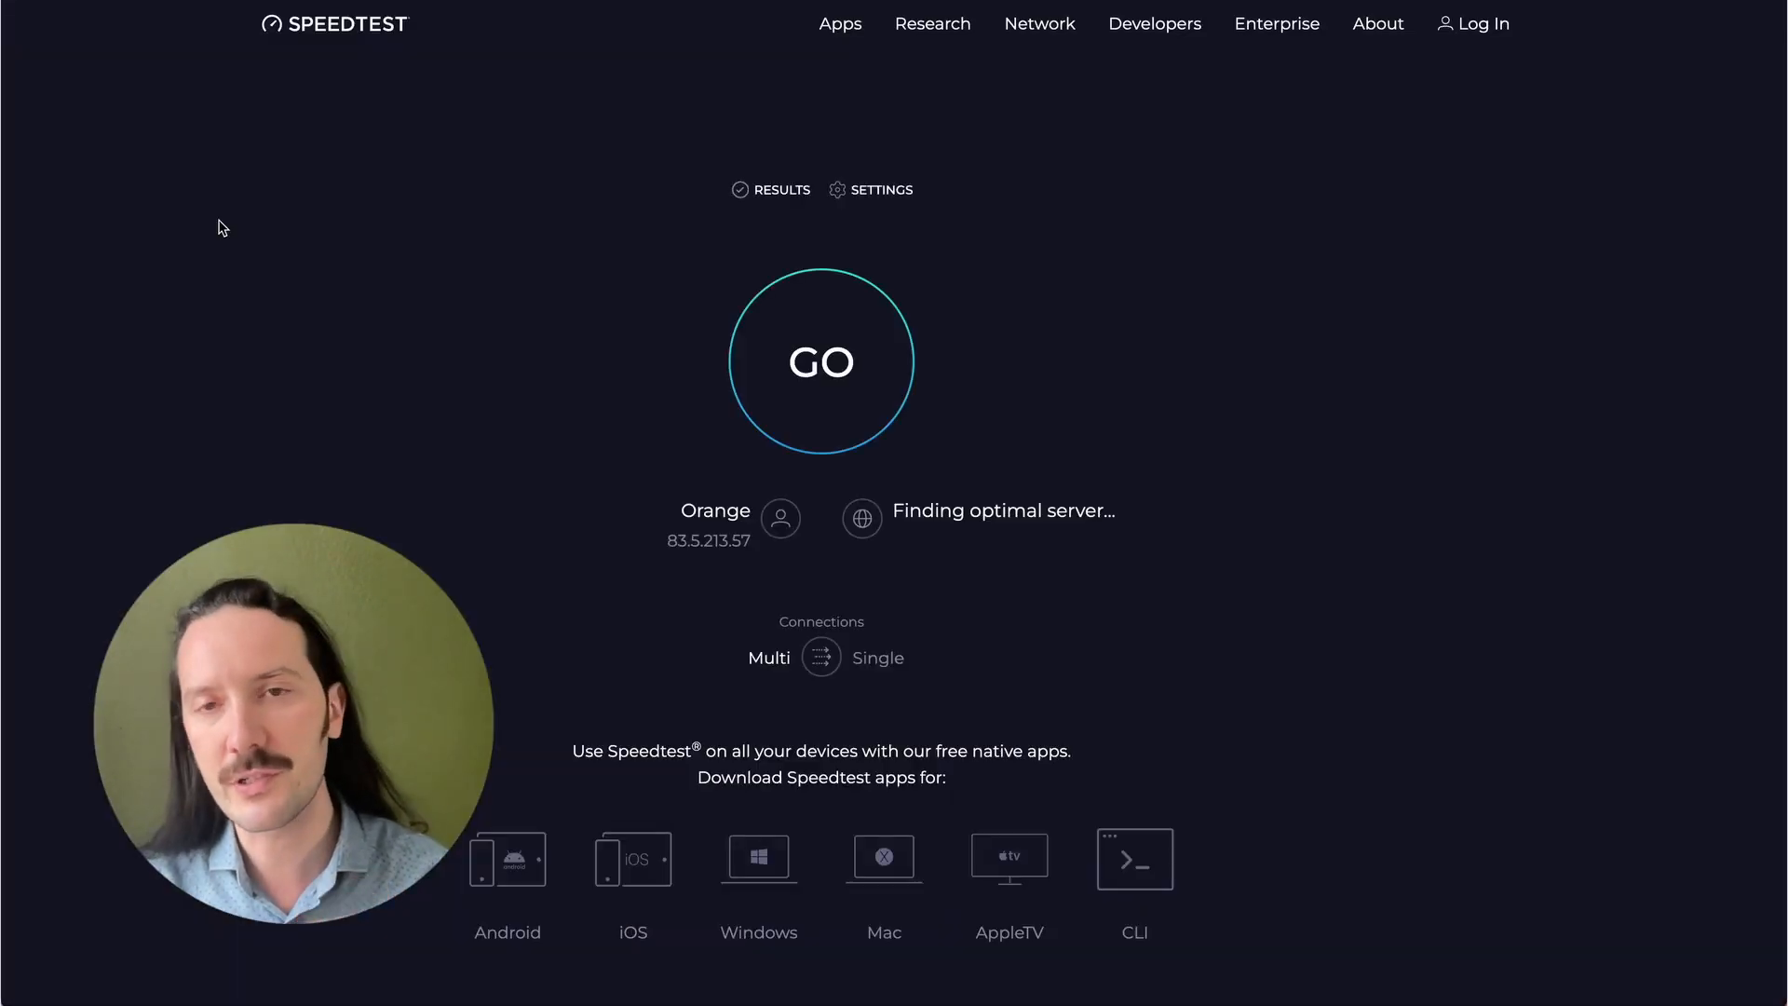
# Start the connection speed test with GO
pyautogui.click(821, 361)
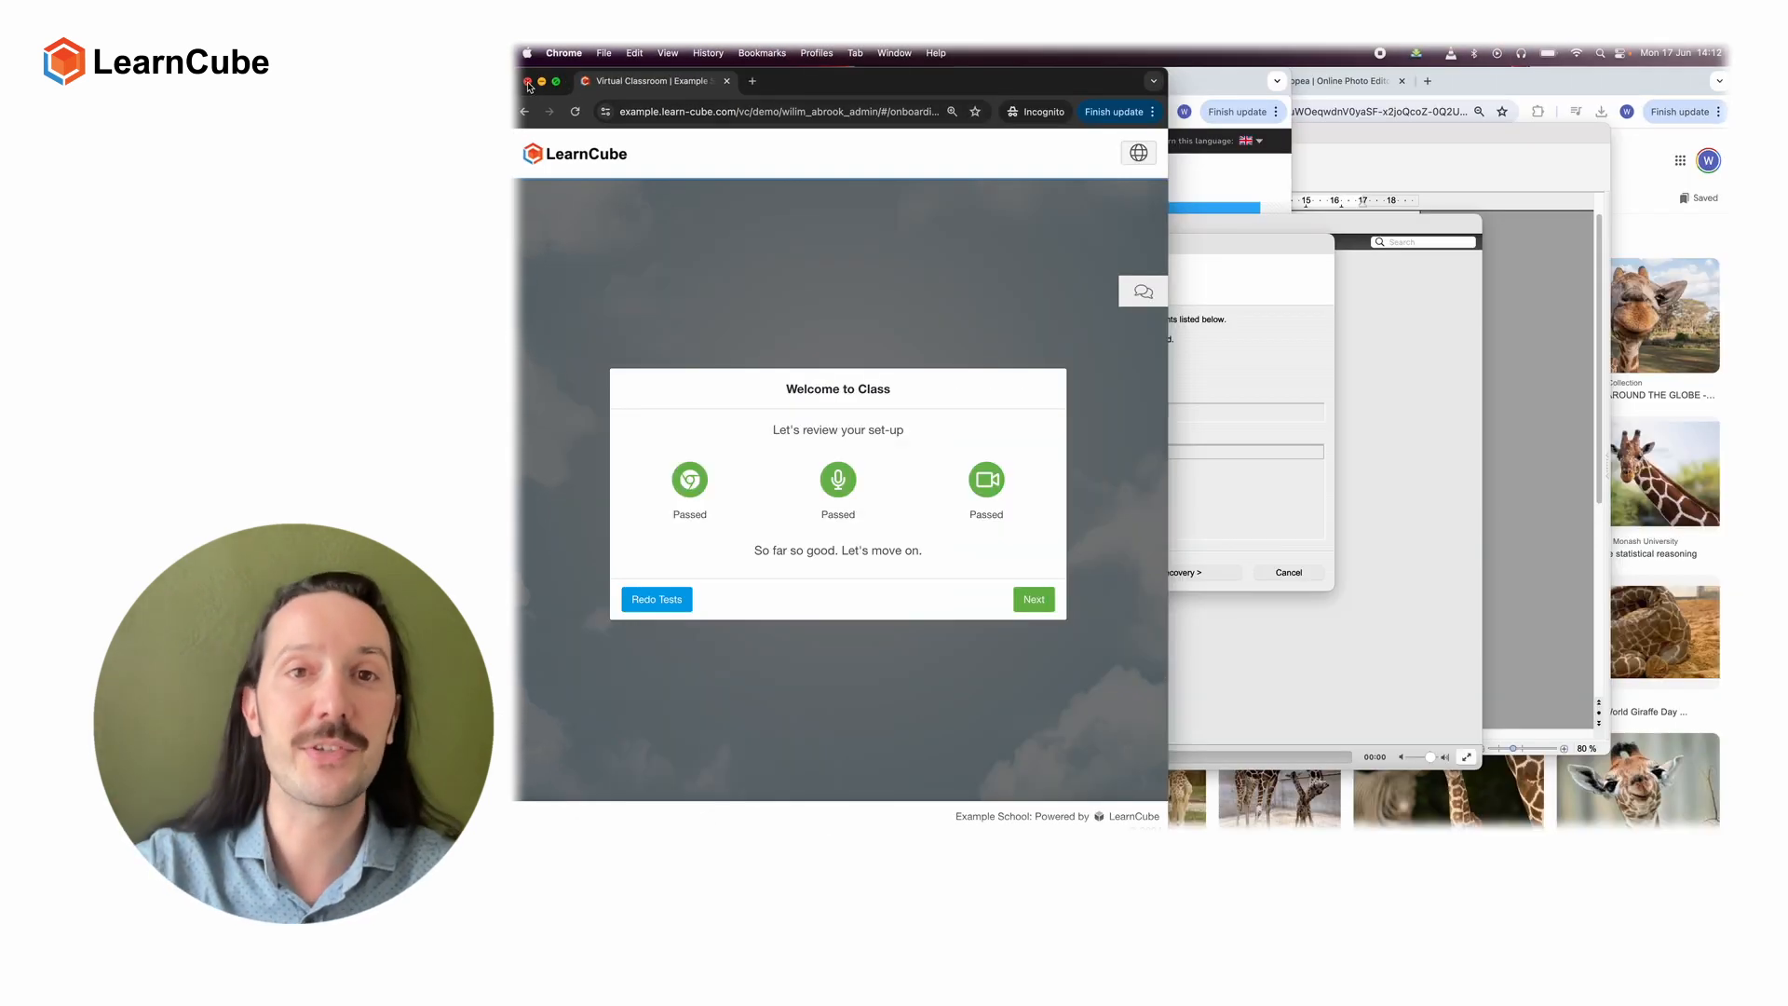
# Close the incognito window and the duplicate Whiteboard tab
pyautogui.click(650, 80)
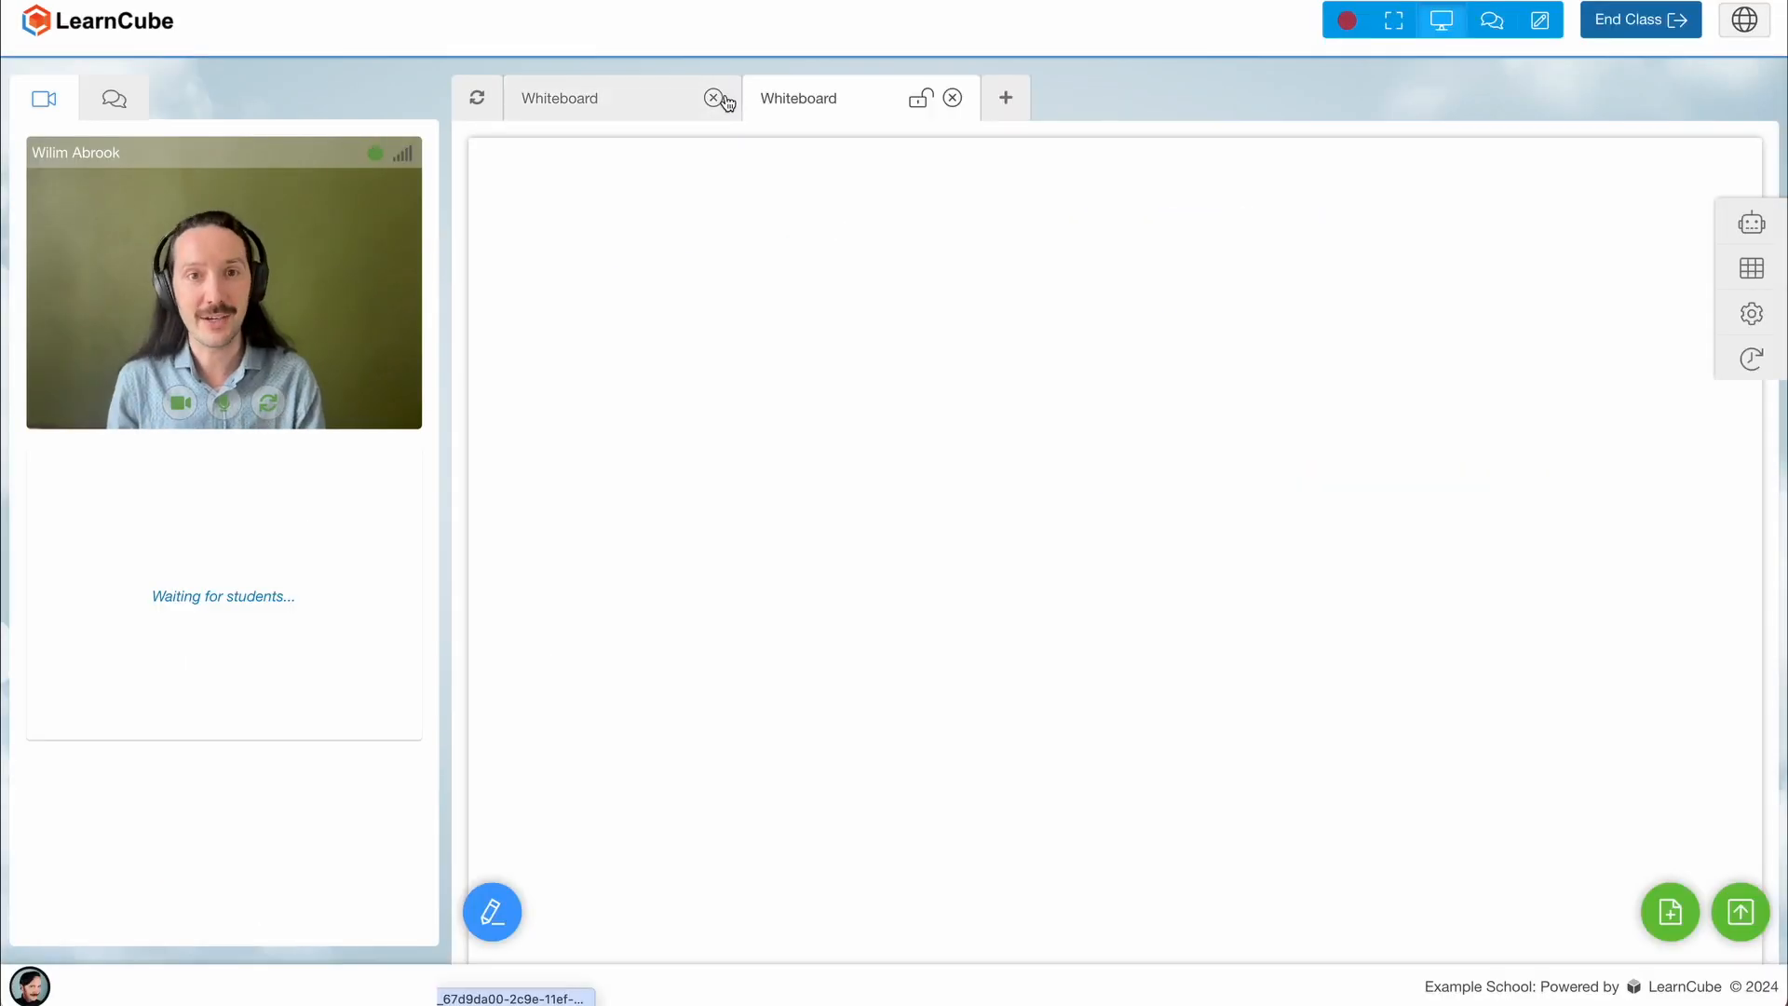
pyautogui.click(715, 98)
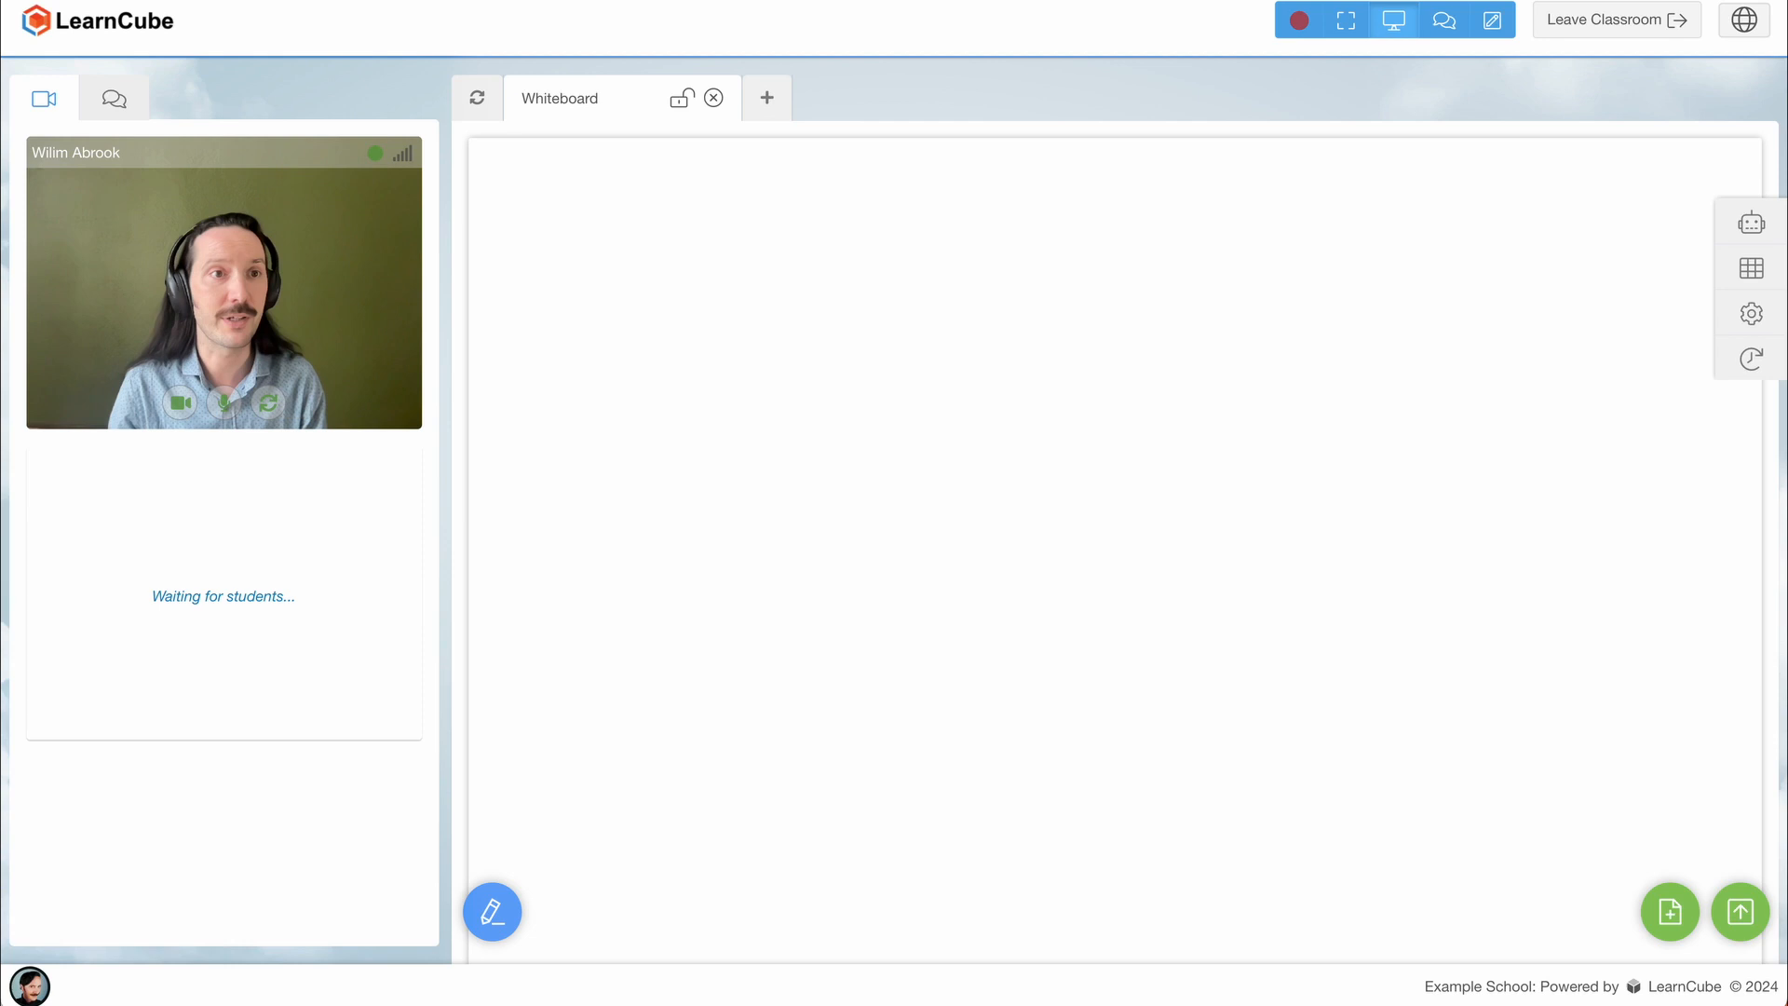
# Reset the classroom site's camera and microphone permissions from the site-info panel
pyautogui.click(141, 30)
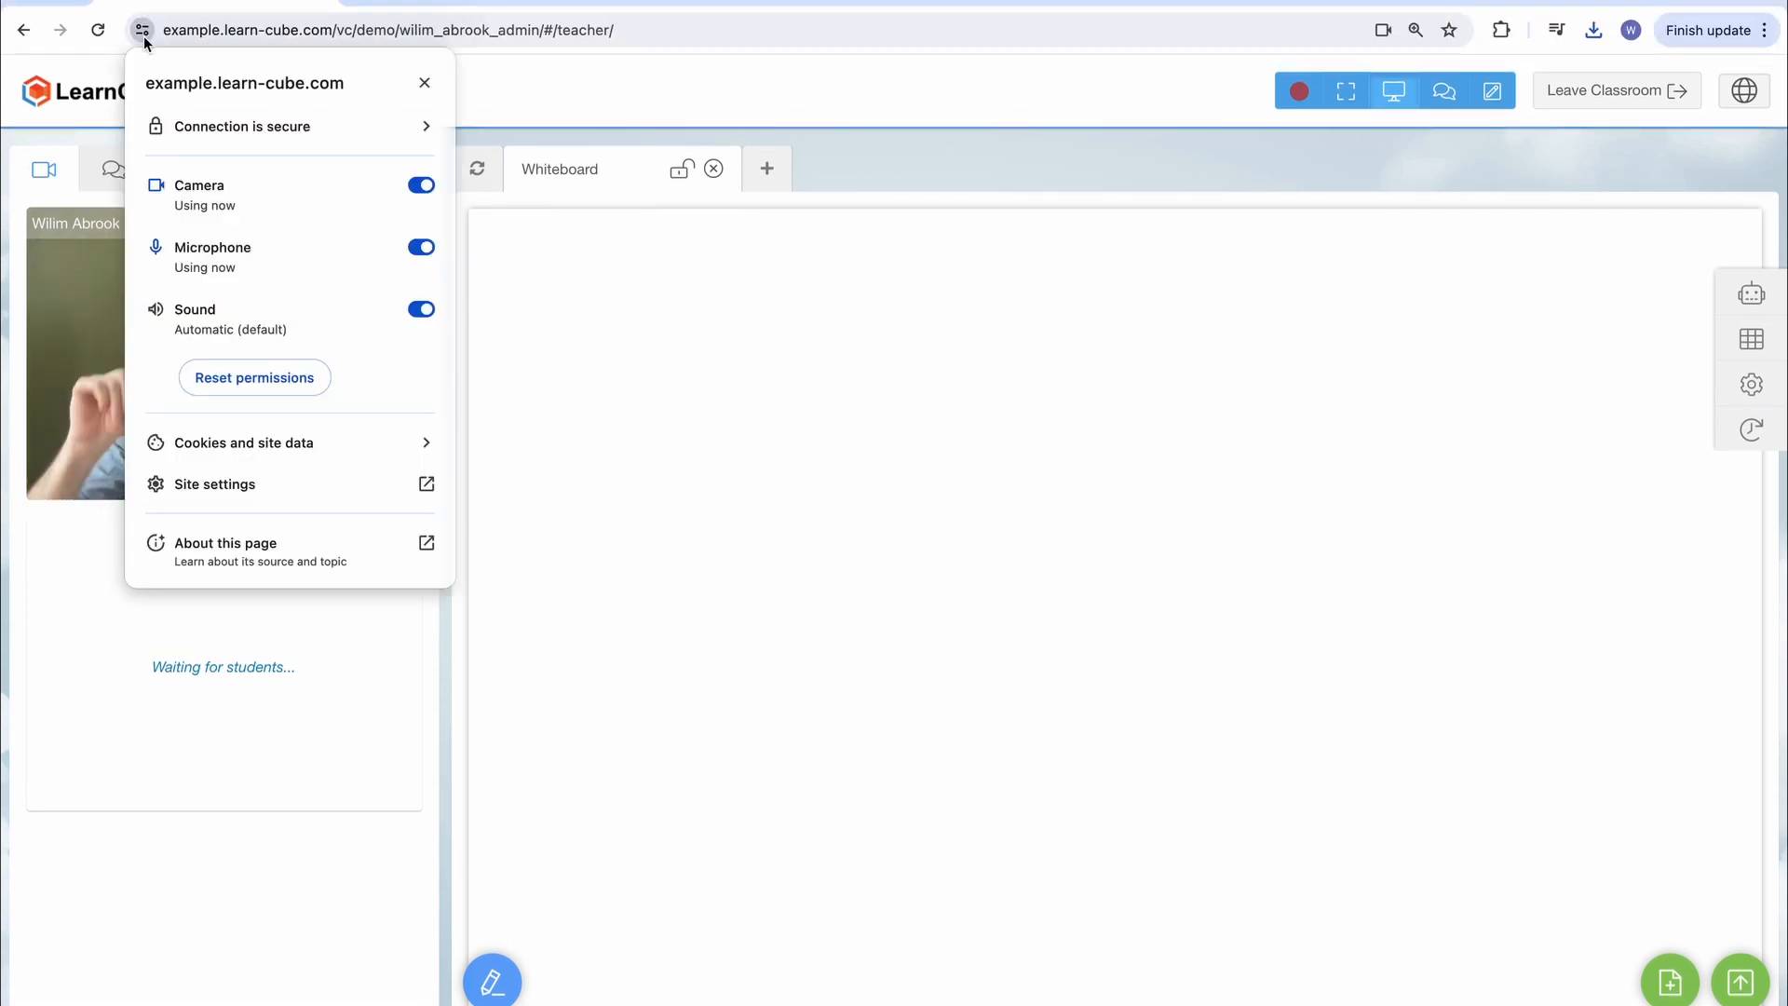
pyautogui.click(425, 82)
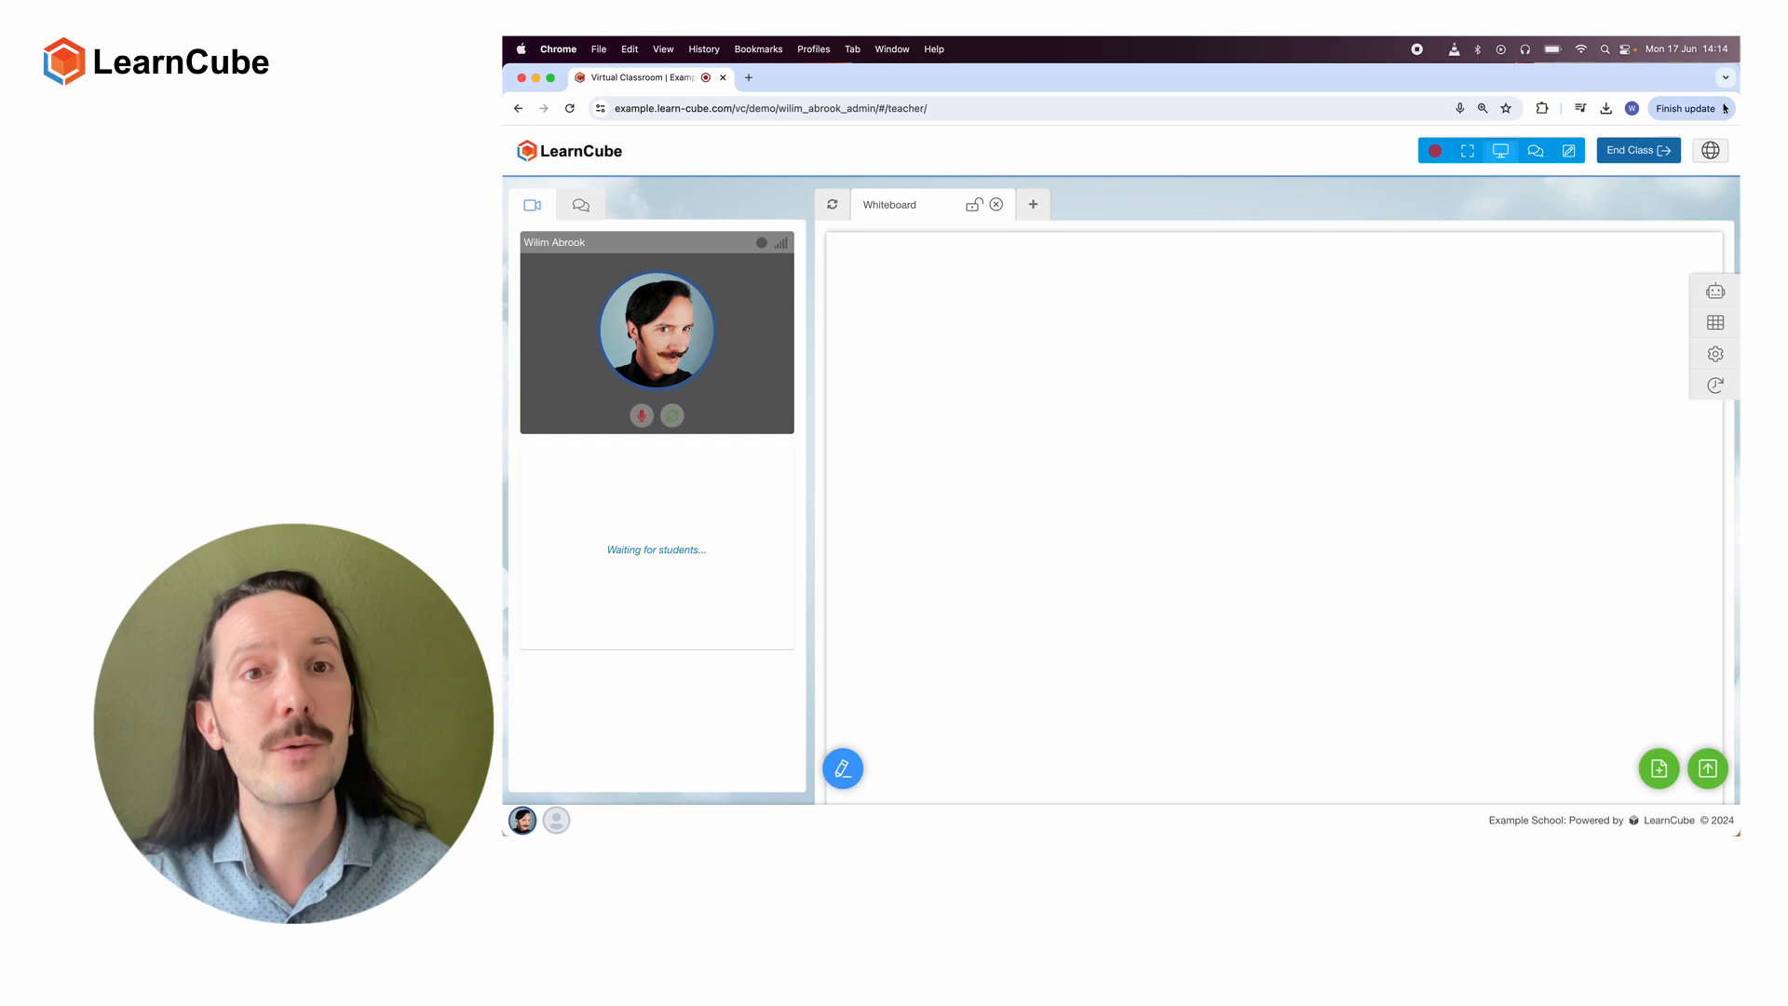
# Open Chrome's Clear browsing data options under Privacy and security settings
pyautogui.click(1722, 108)
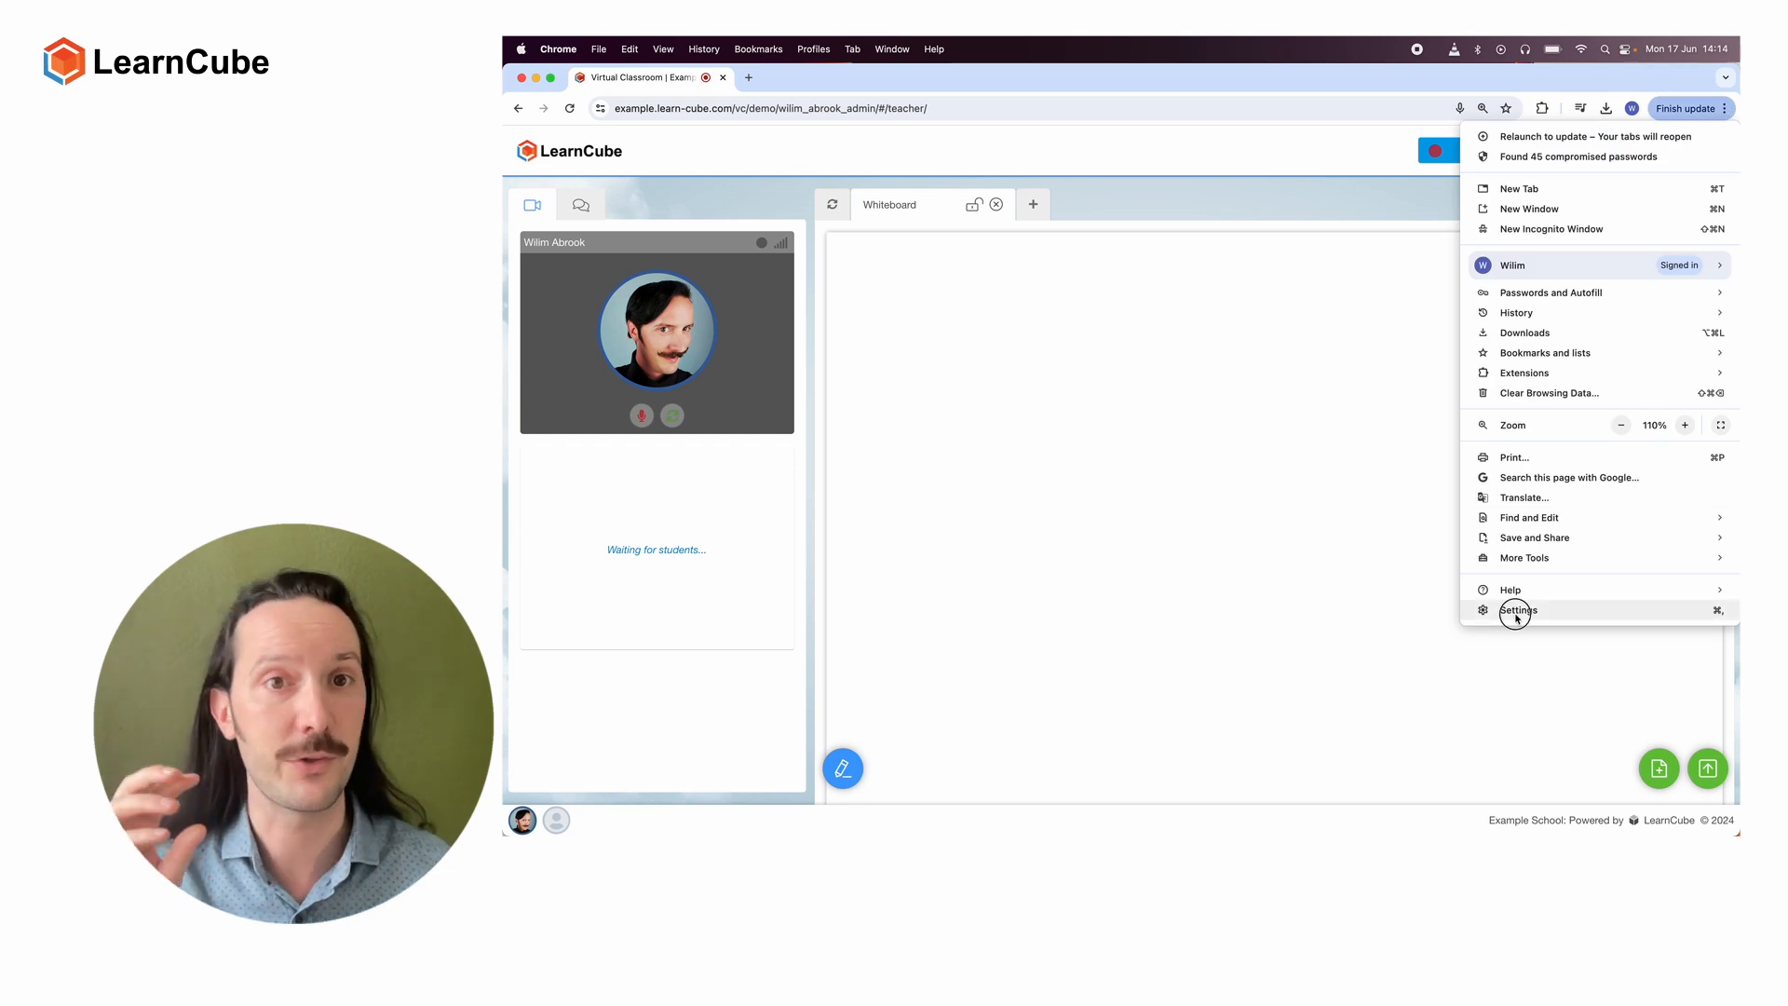
pyautogui.click(1518, 610)
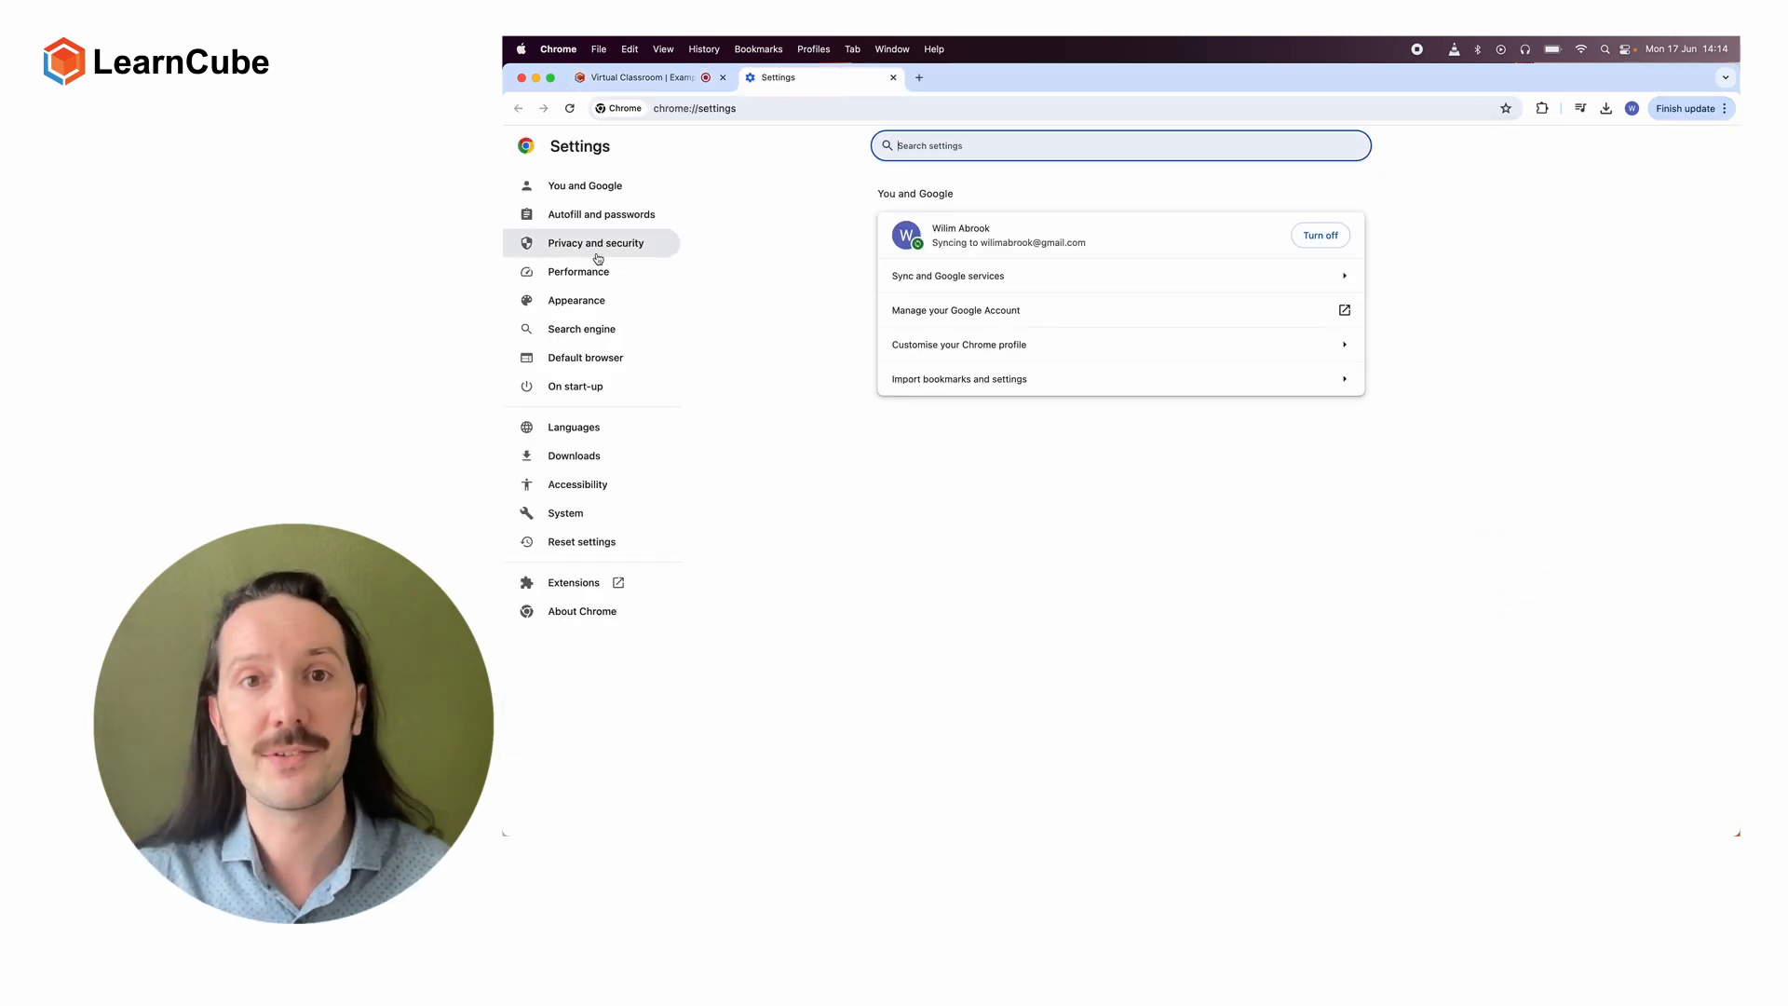
pyautogui.click(594, 243)
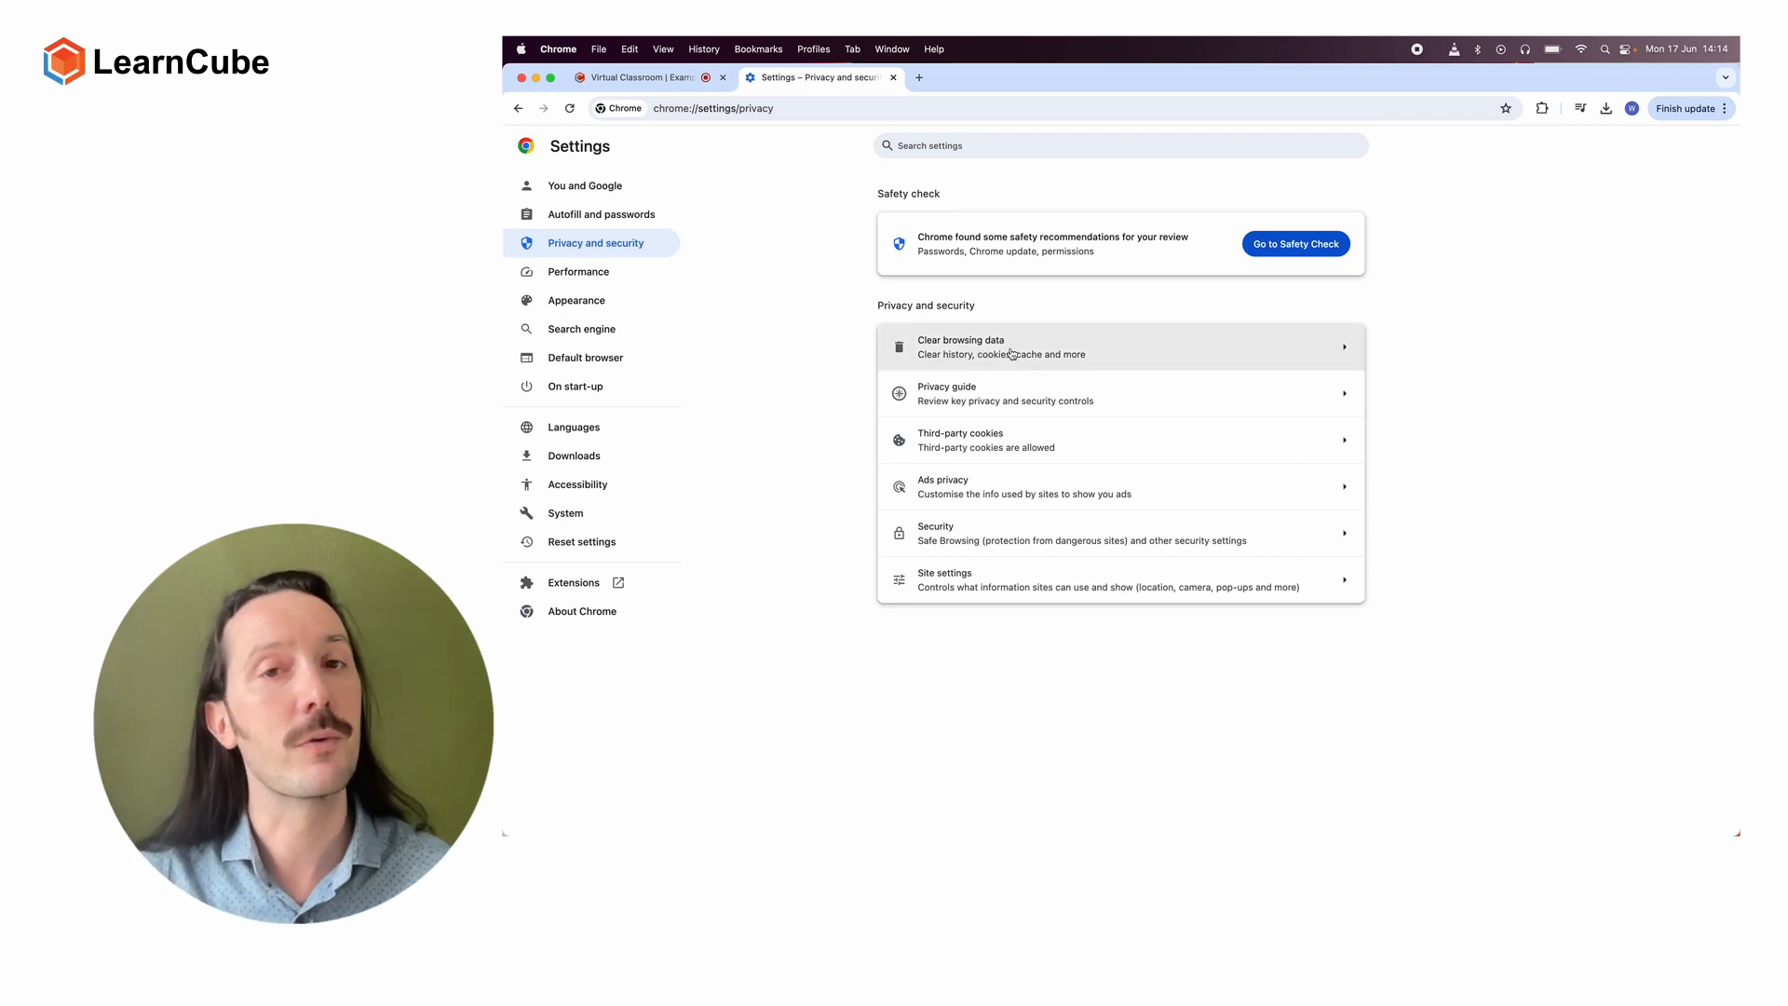
pyautogui.click(959, 345)
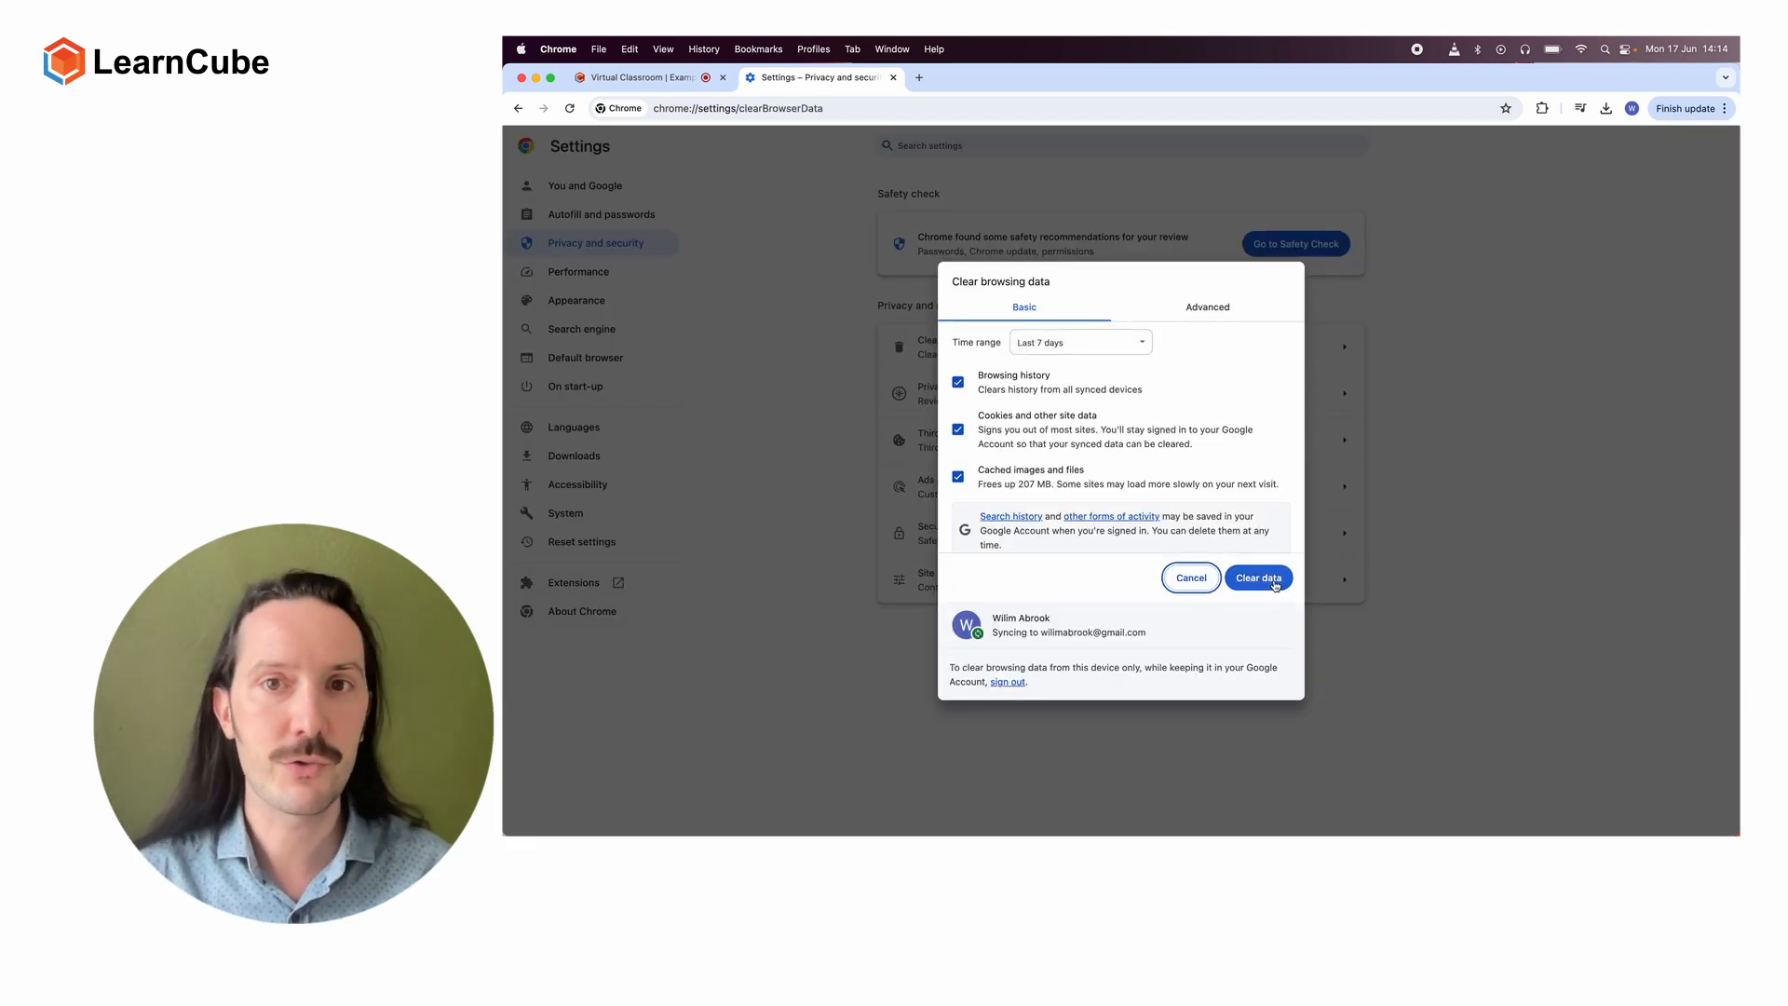